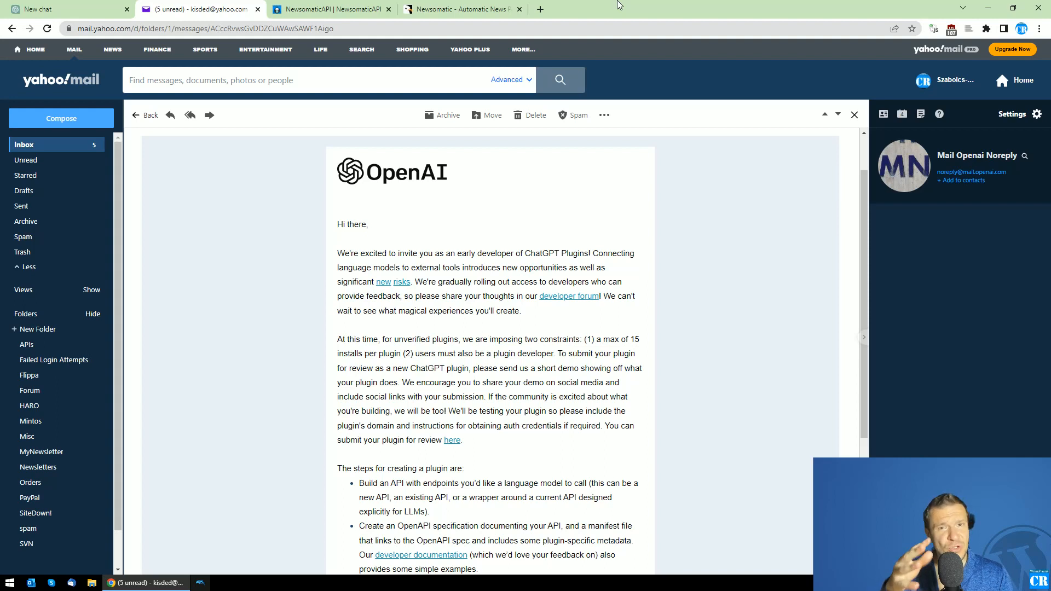
pyautogui.moveTo(512, 160)
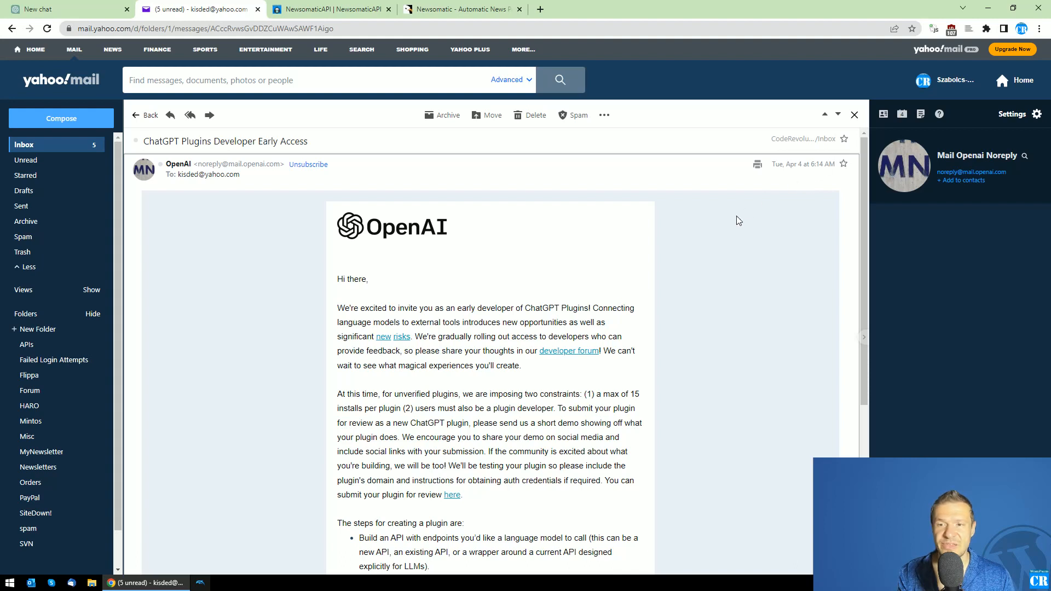
# Go to the new ChatGPT chat and confirm NewsomaticAPI is enabled in its plugin list.
pyautogui.scroll(-3)
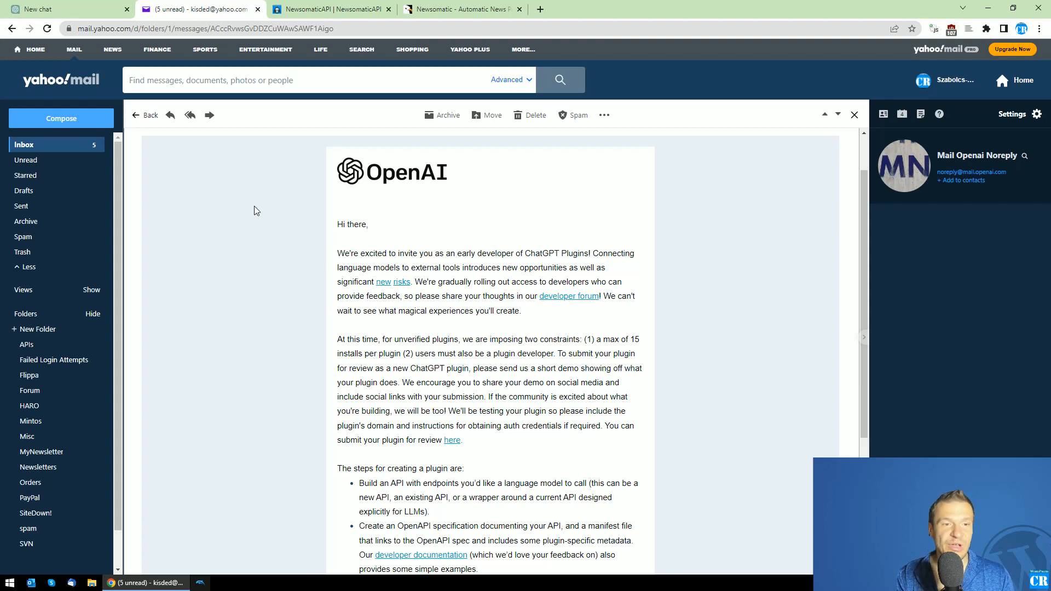
pyautogui.moveTo(338, 230)
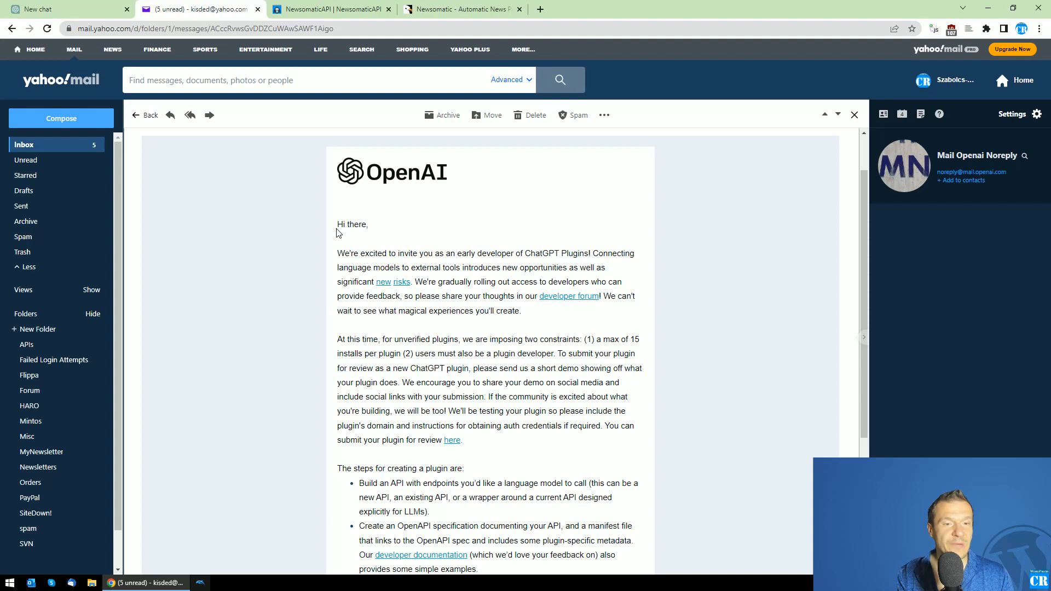
pyautogui.moveTo(191, 8)
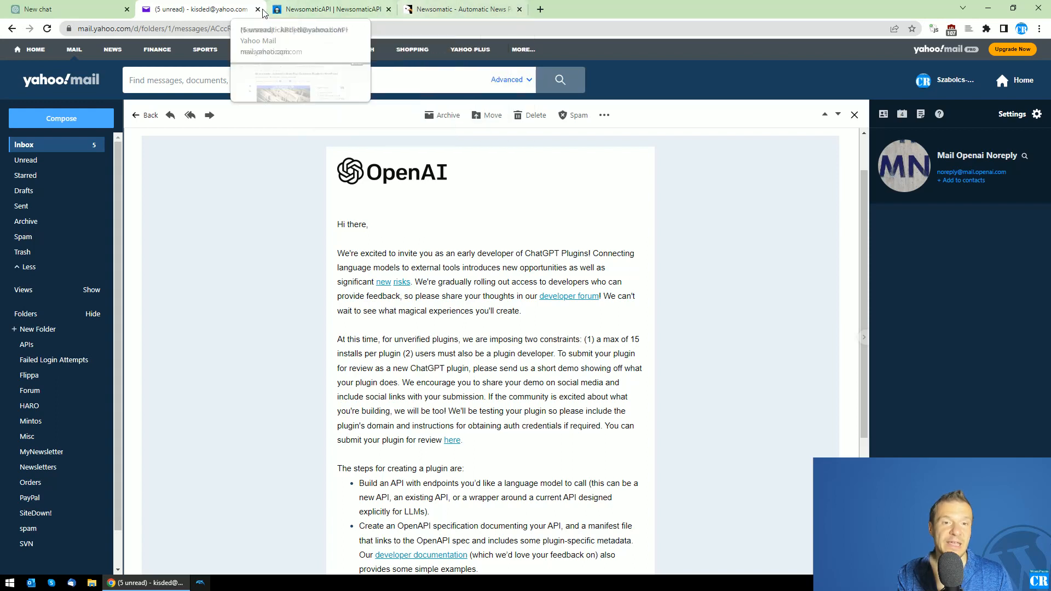
pyautogui.moveTo(292, 72)
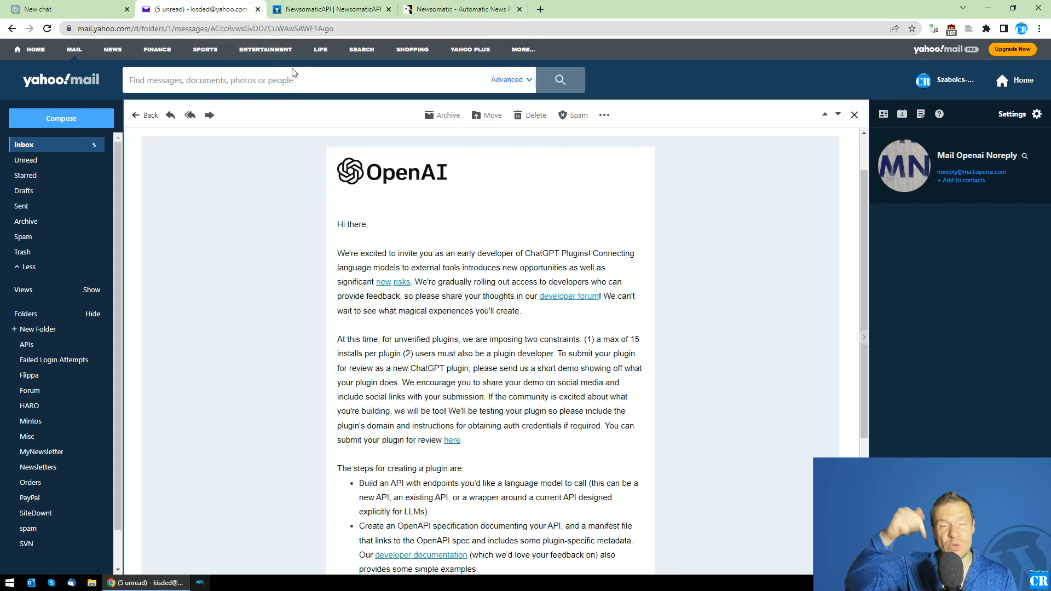
pyautogui.moveTo(283, 248)
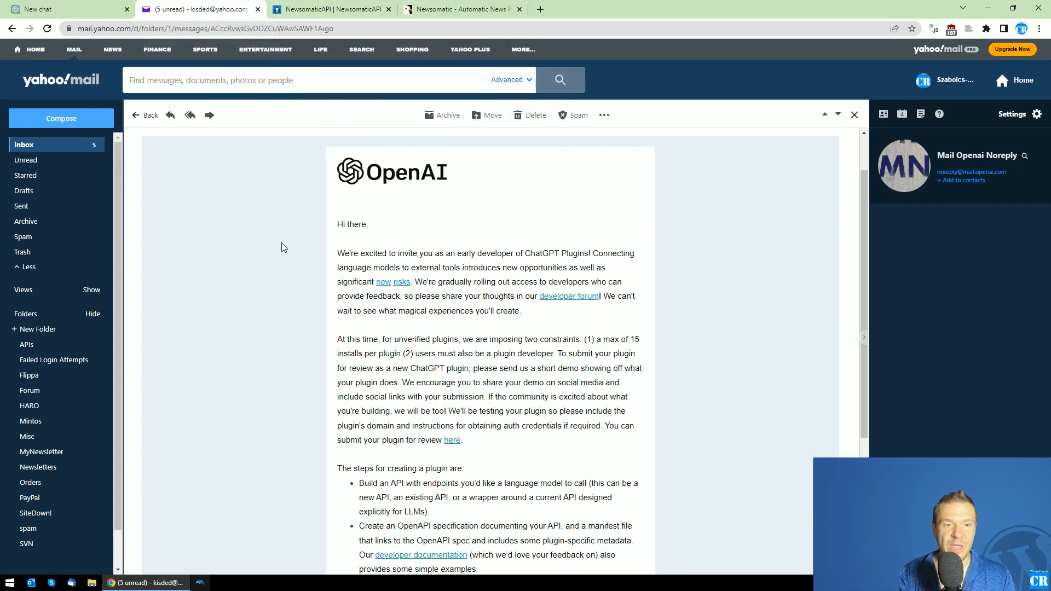
pyautogui.moveTo(273, 264)
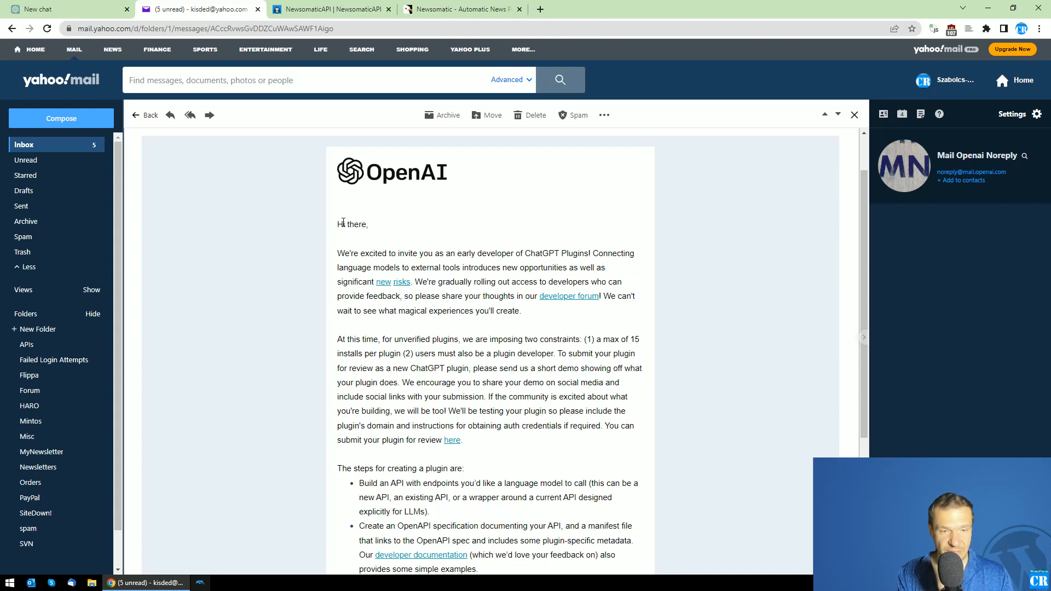
pyautogui.scroll(-3)
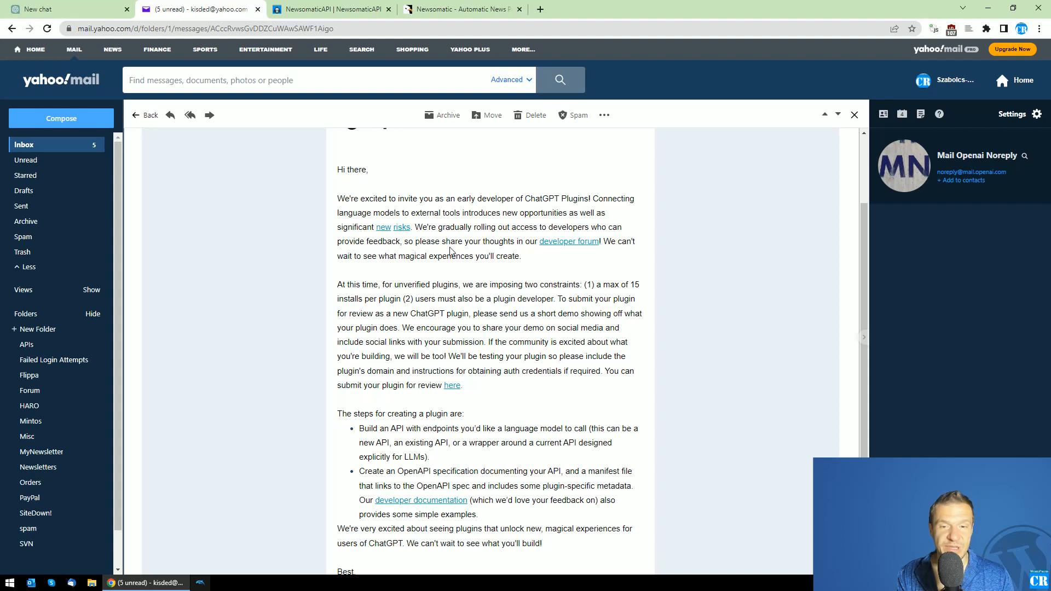
pyautogui.scroll(-3)
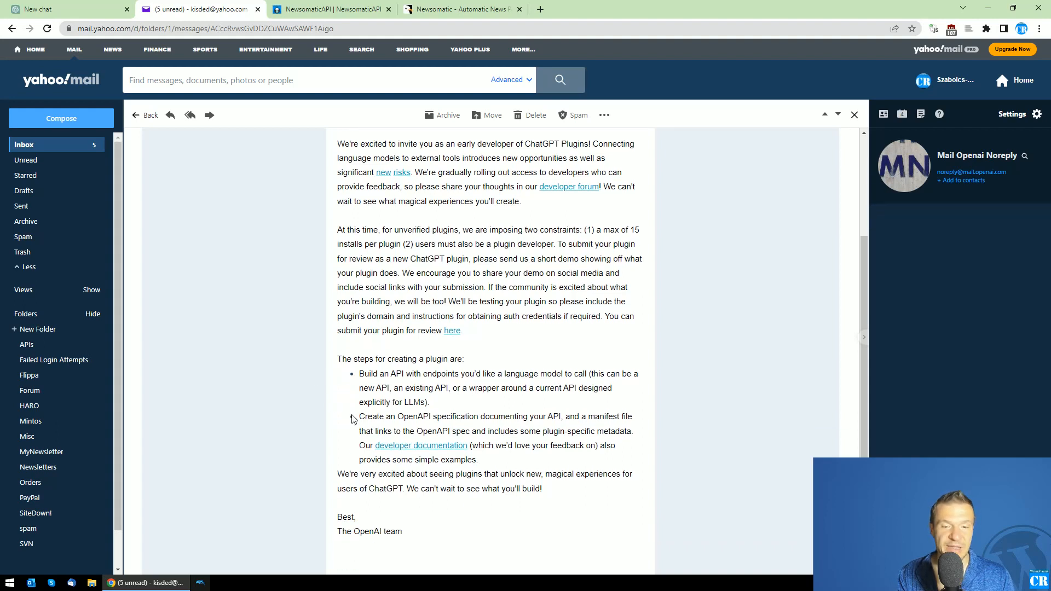
pyautogui.moveTo(305, 353)
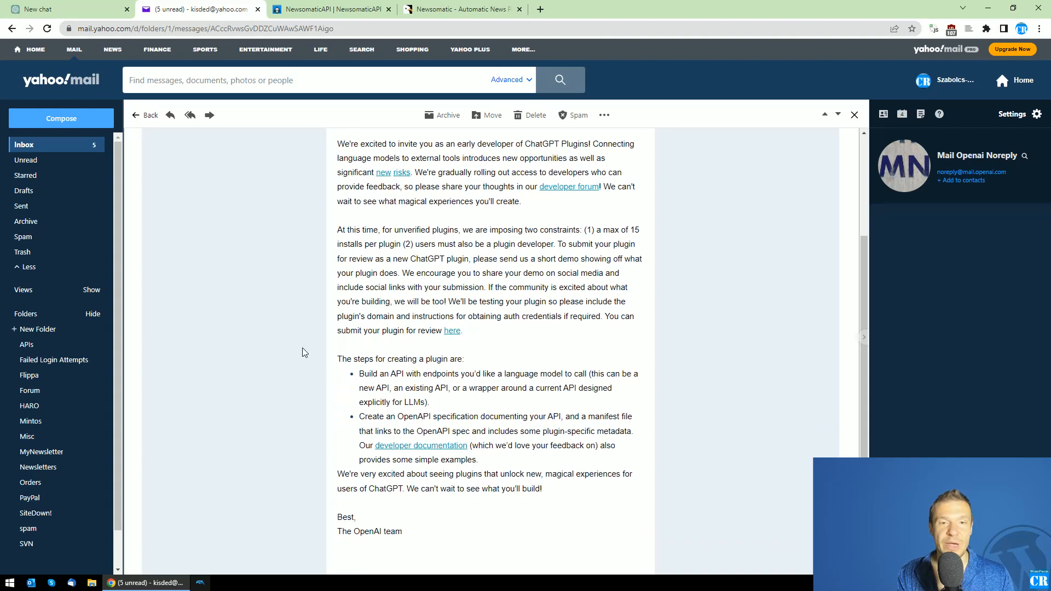
pyautogui.moveTo(282, 165)
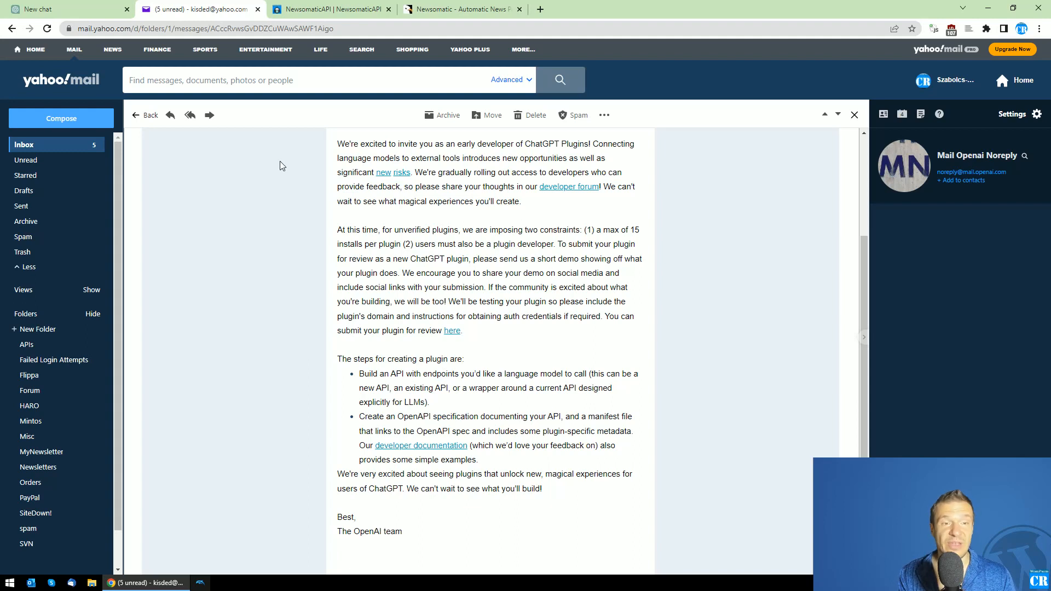
pyautogui.moveTo(279, 205)
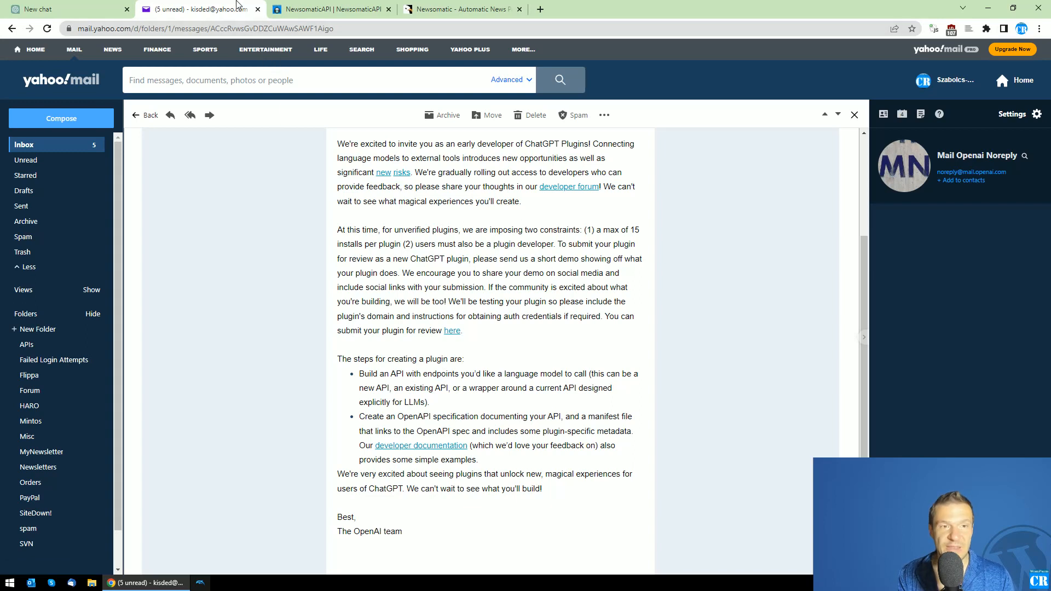
pyautogui.click(44, 10)
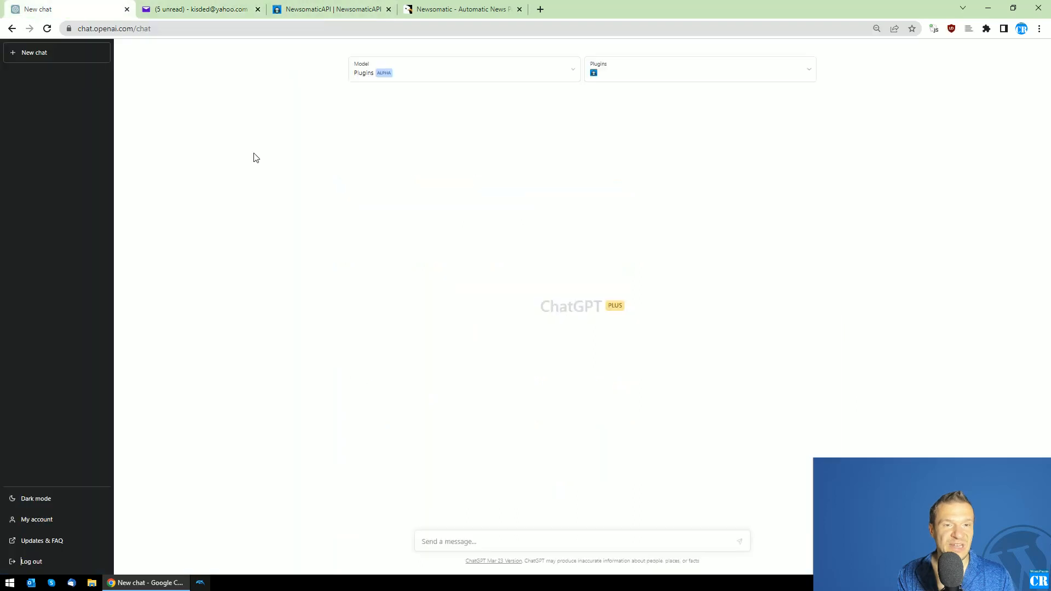
pyautogui.click(699, 68)
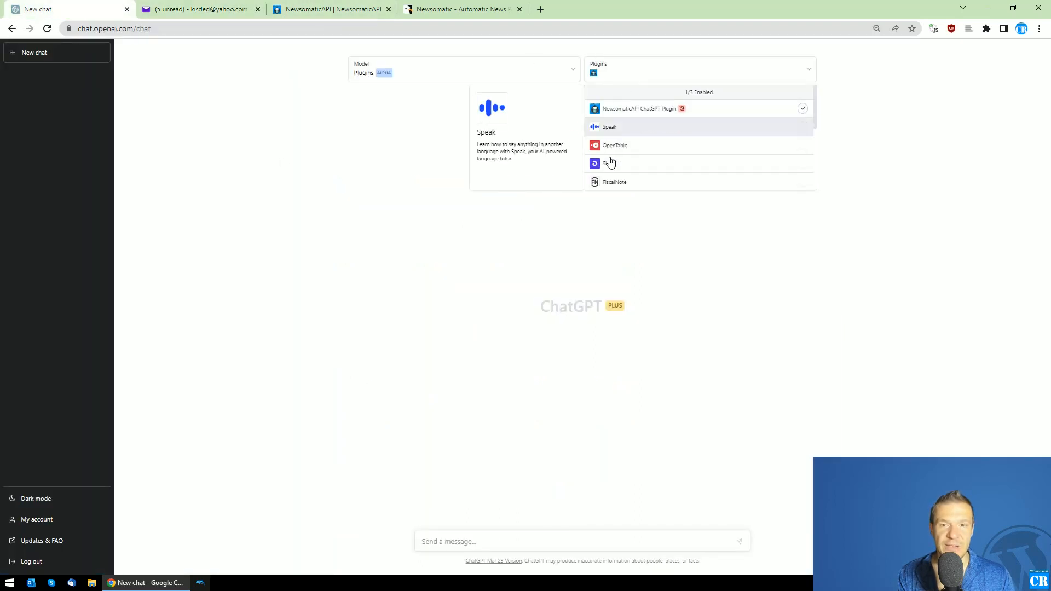
pyautogui.moveTo(647, 109)
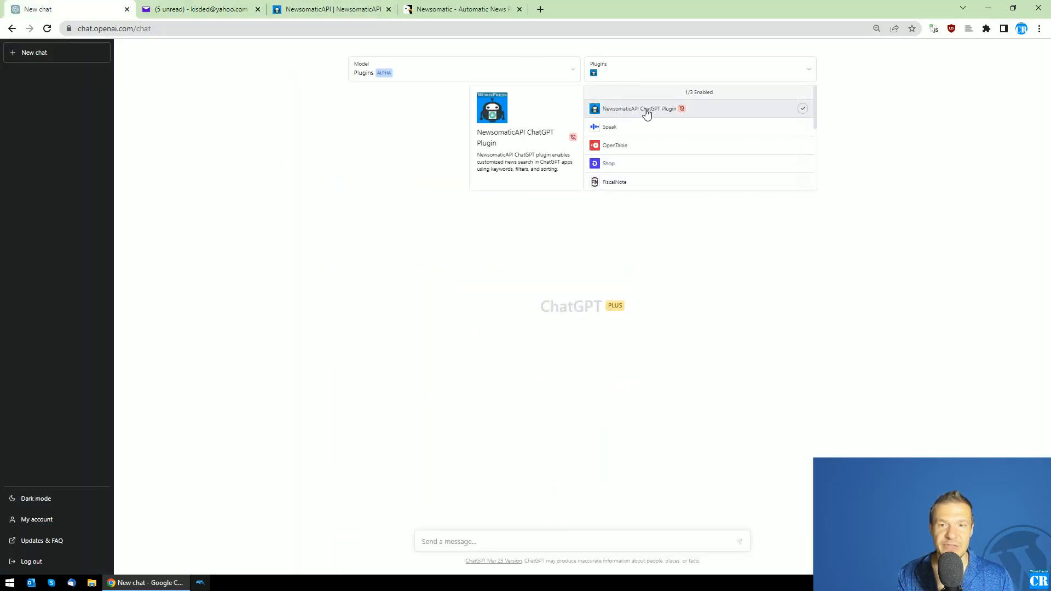
pyautogui.moveTo(353, 120)
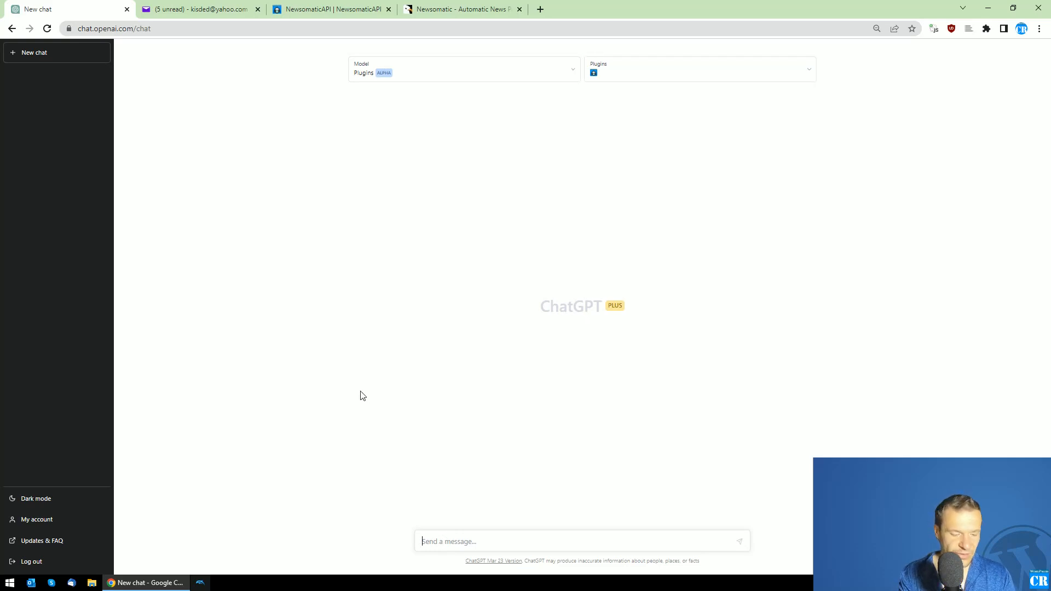
# Ask ChatGPT 'give me news about Donald Trump'.
pyautogui.write('give me')
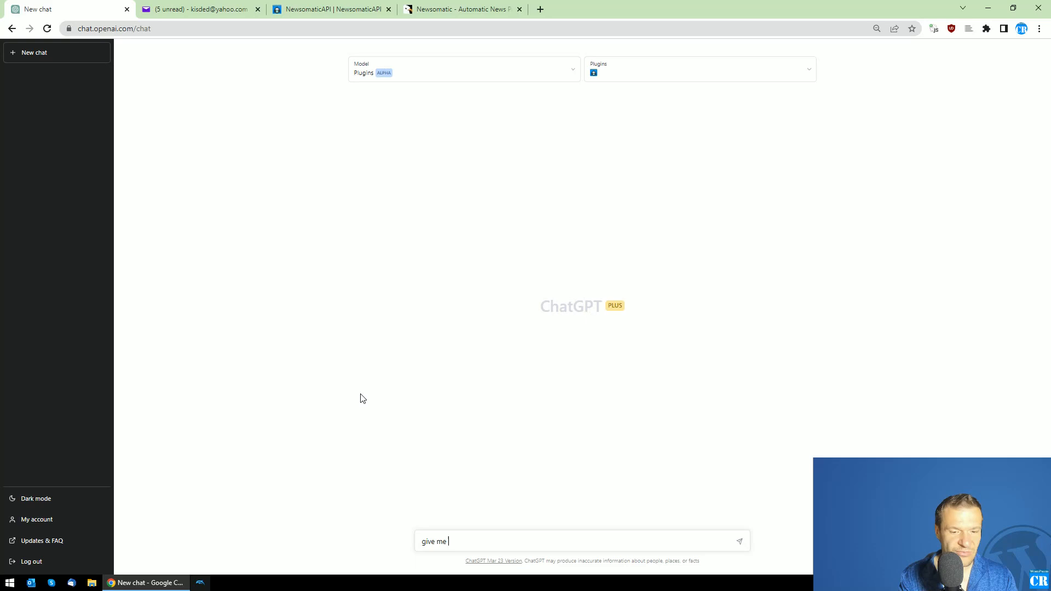
pyautogui.write('news about D')
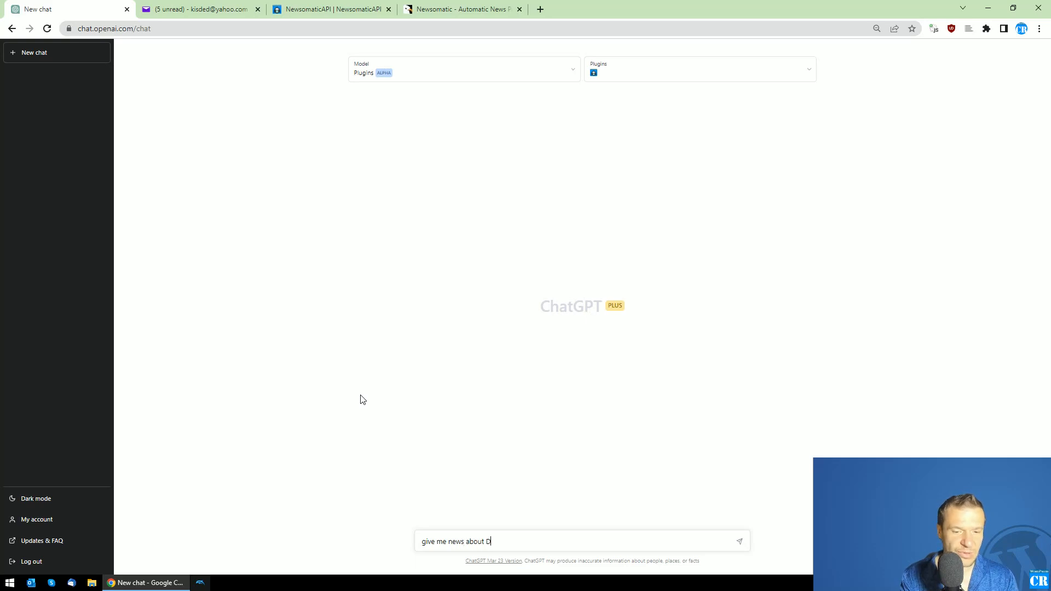
pyautogui.write('onald')
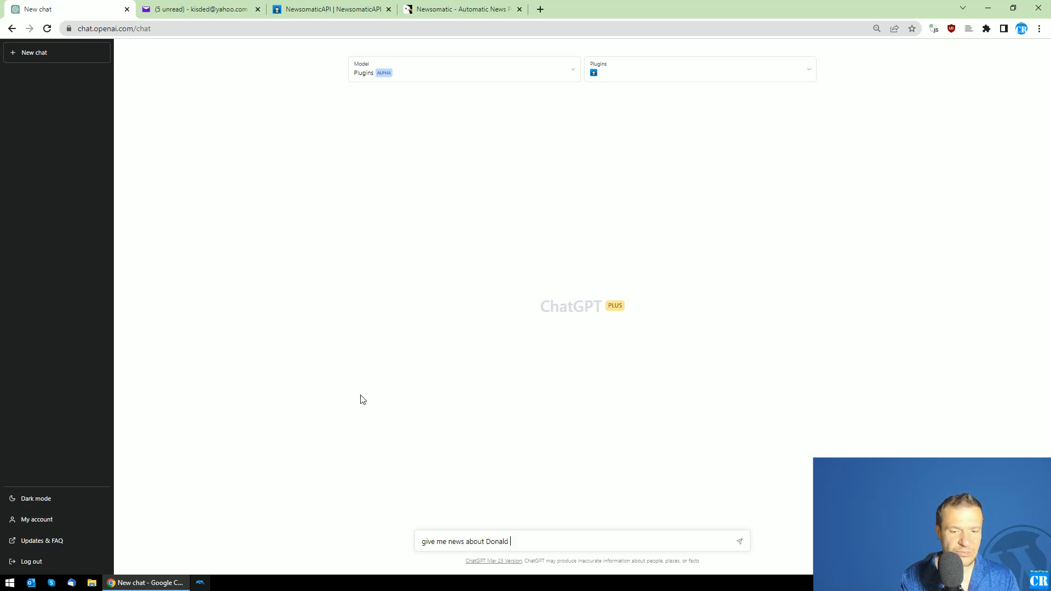
pyautogui.press('Enter')
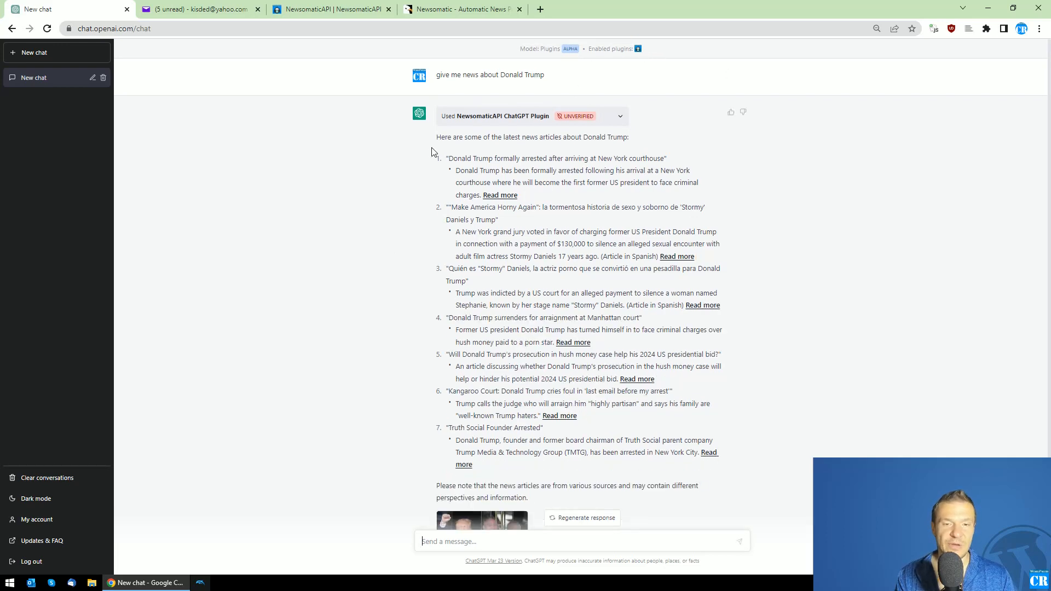
pyautogui.scroll(-3)
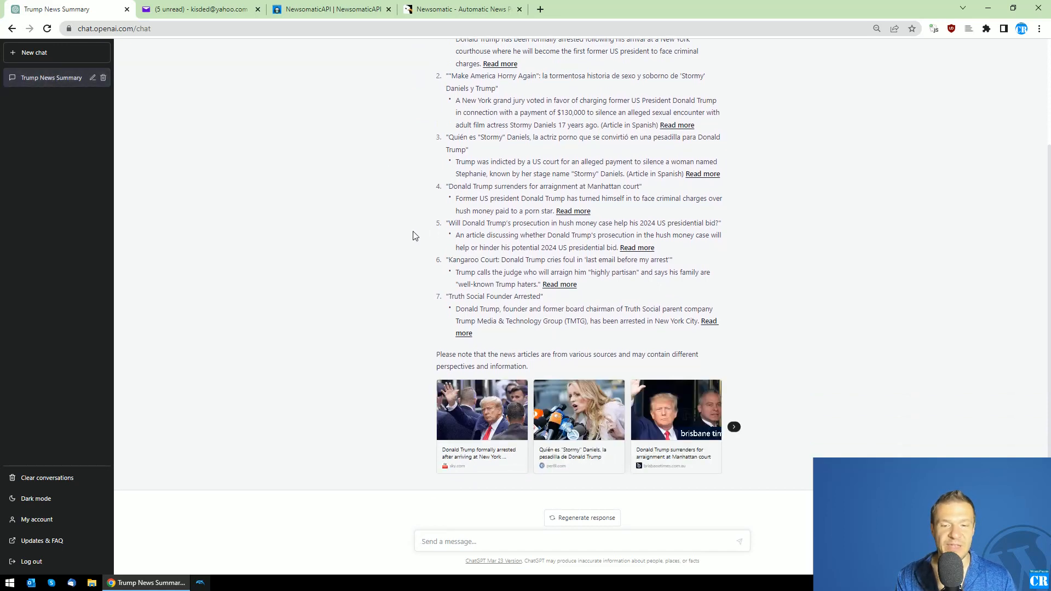
pyautogui.click(733, 426)
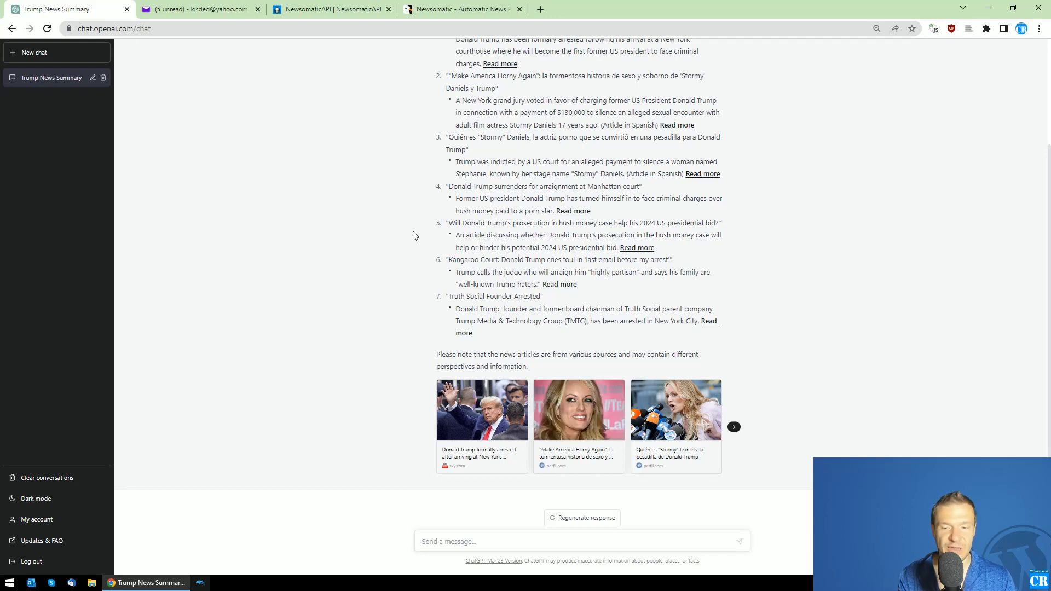
pyautogui.moveTo(410, 253)
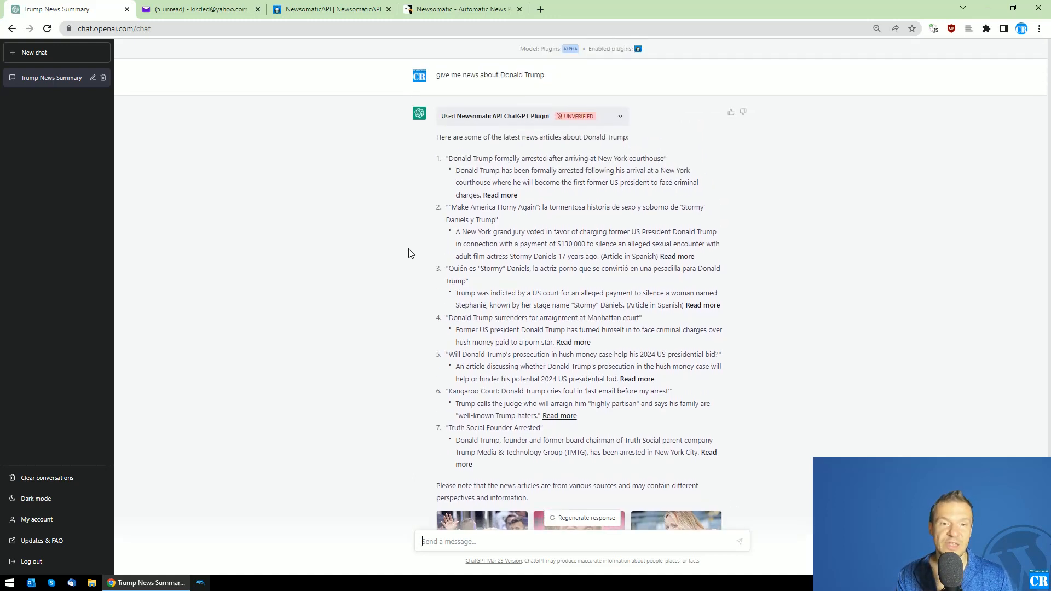
pyautogui.moveTo(499, 100)
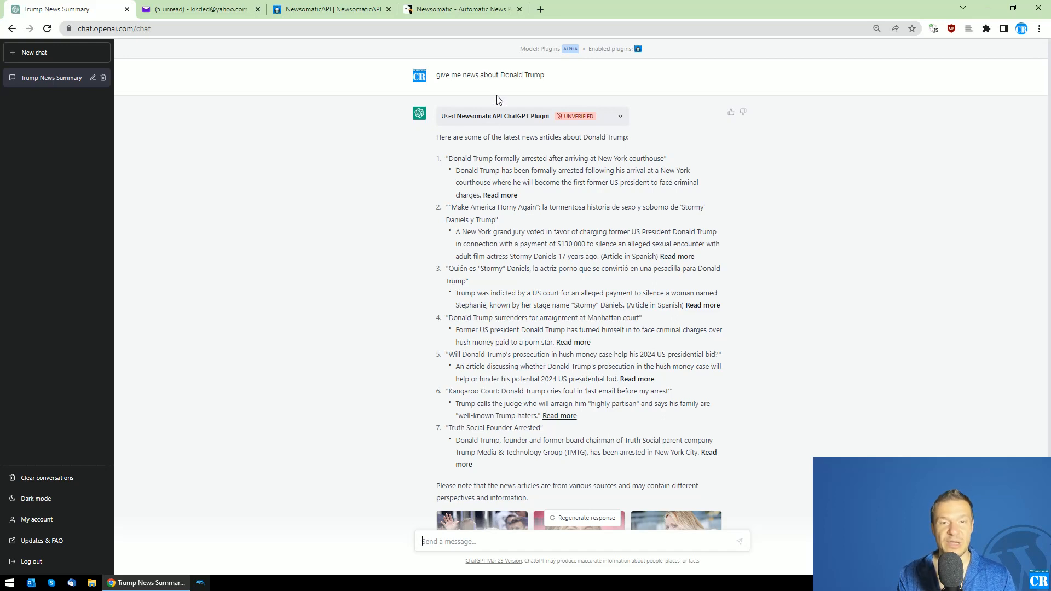
pyautogui.moveTo(410, 247)
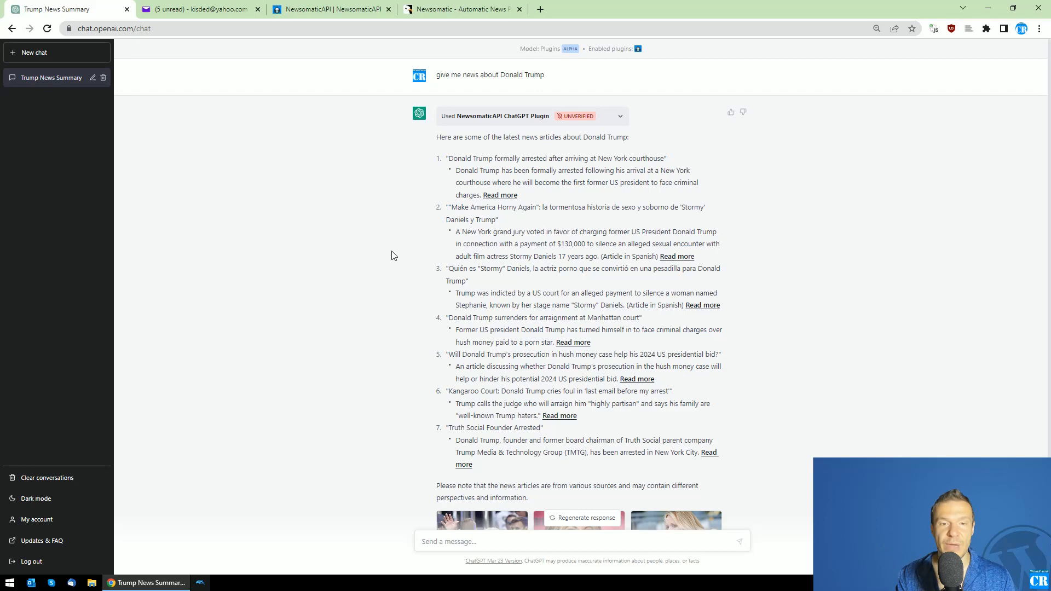
pyautogui.scroll(-3)
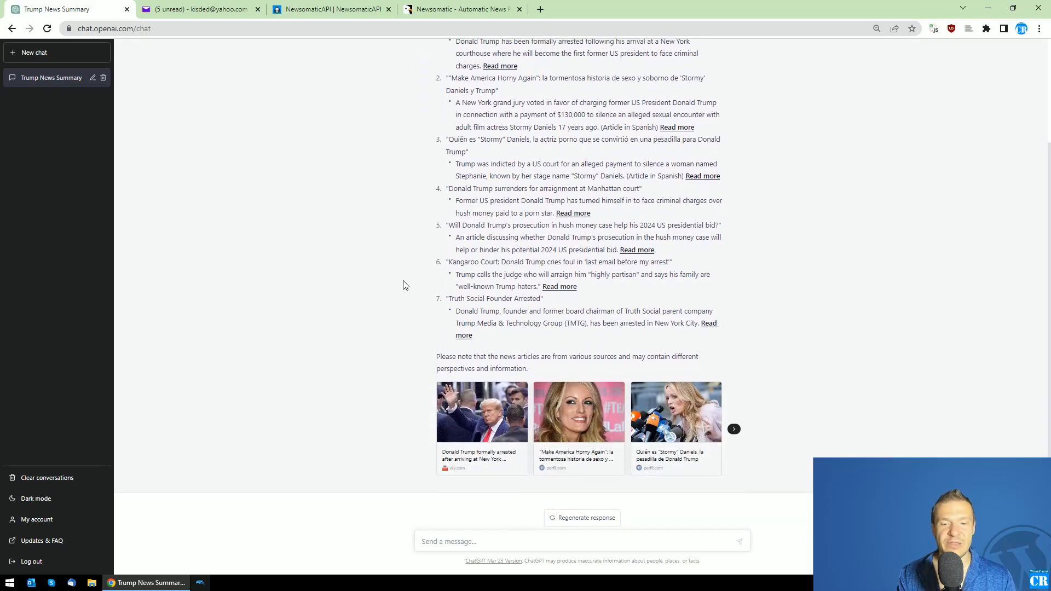
pyautogui.scroll(-3)
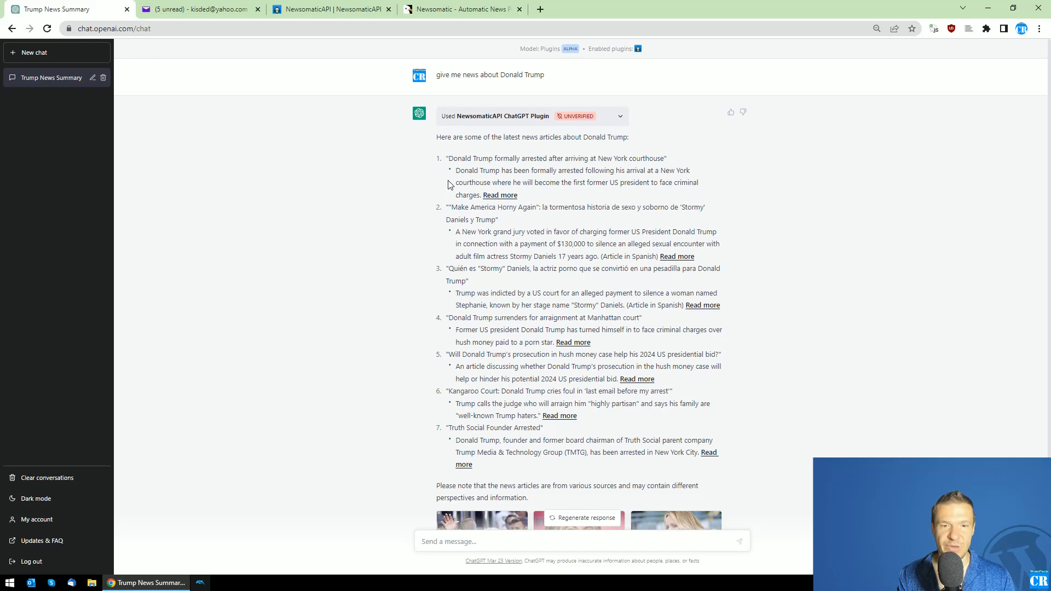
pyautogui.scroll(-3)
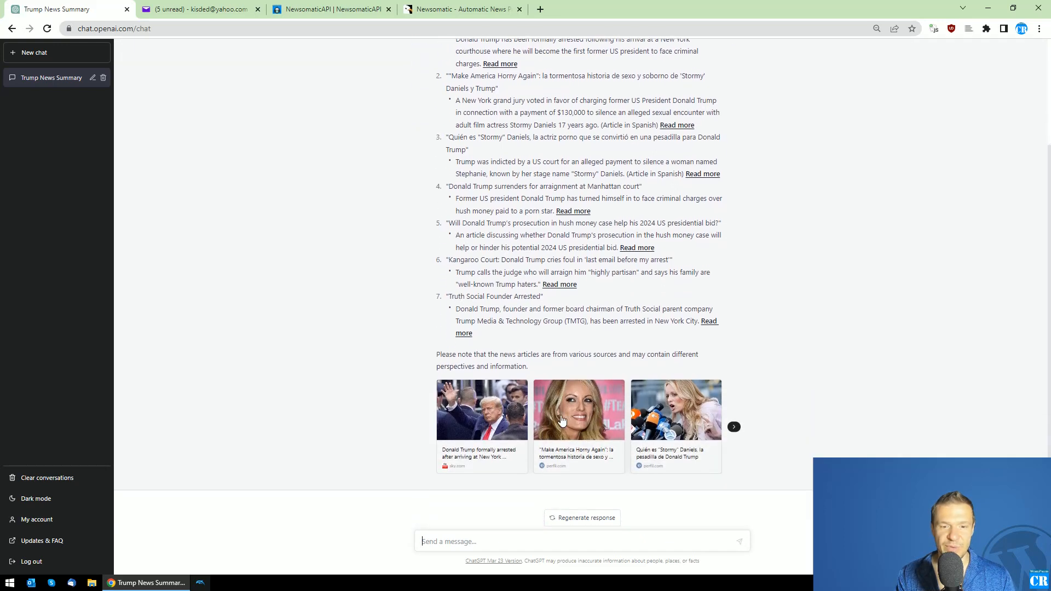
pyautogui.click(733, 426)
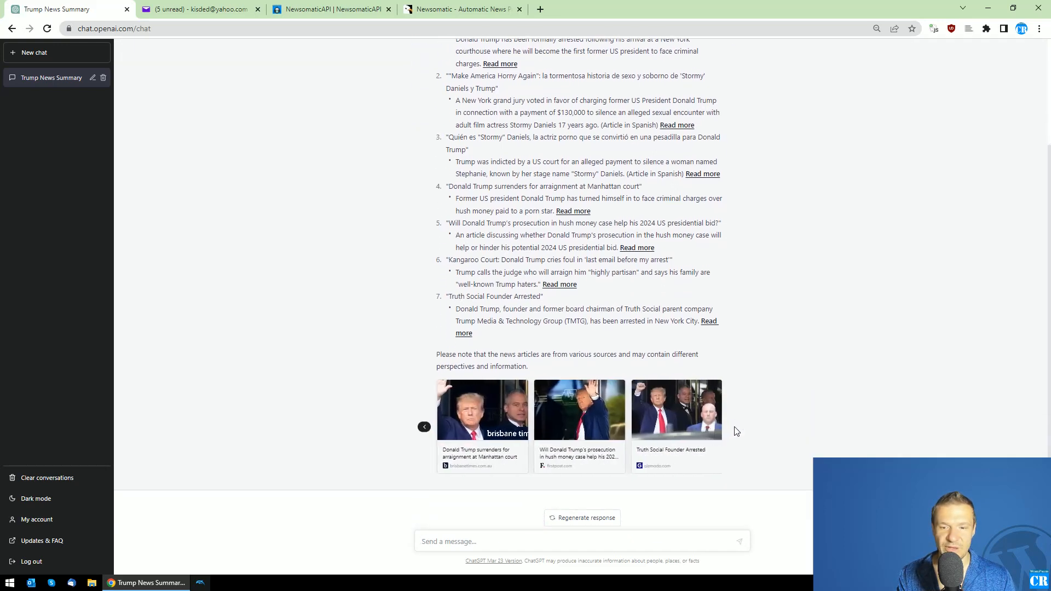
pyautogui.click(424, 427)
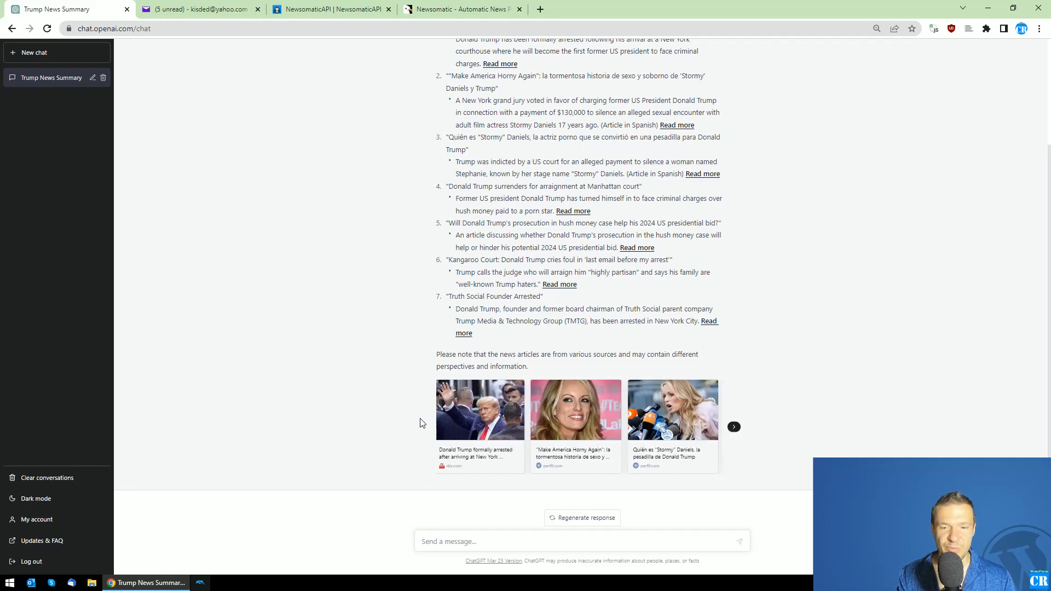
pyautogui.click(734, 427)
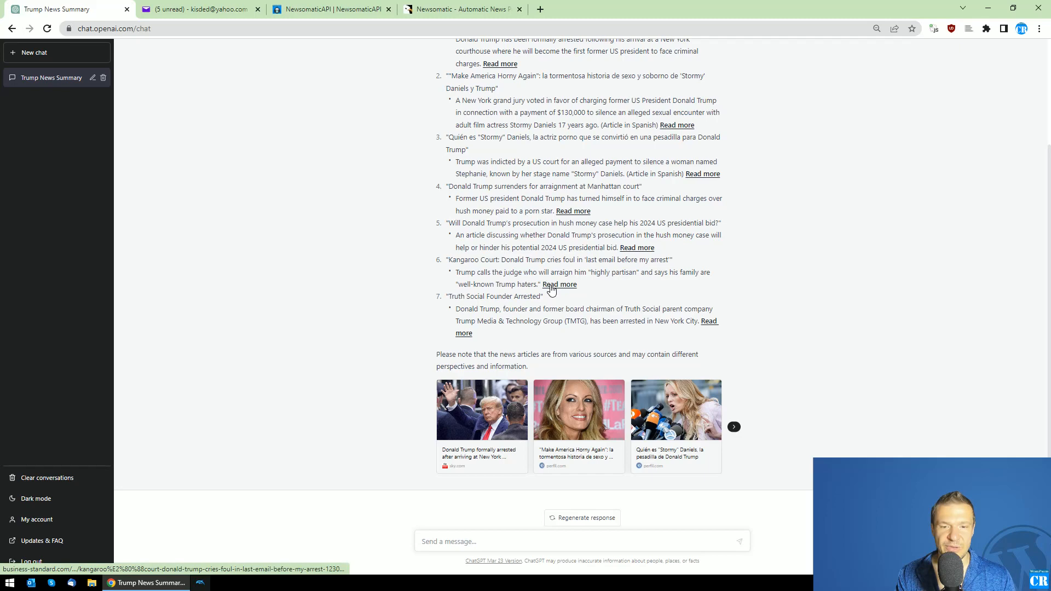
pyautogui.moveTo(637, 247)
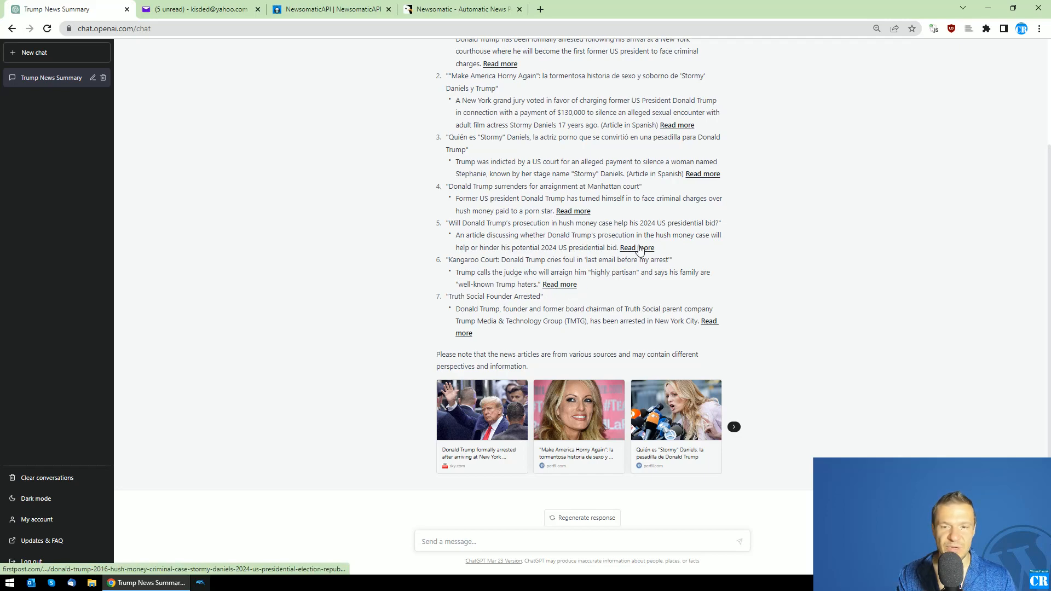
pyautogui.click(636, 247)
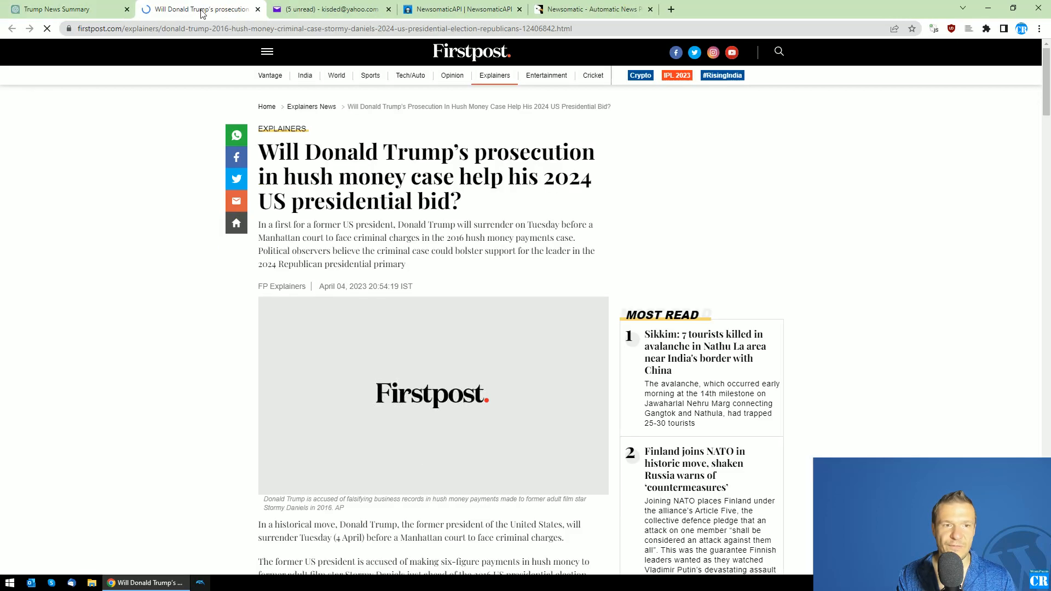
pyautogui.click(57, 9)
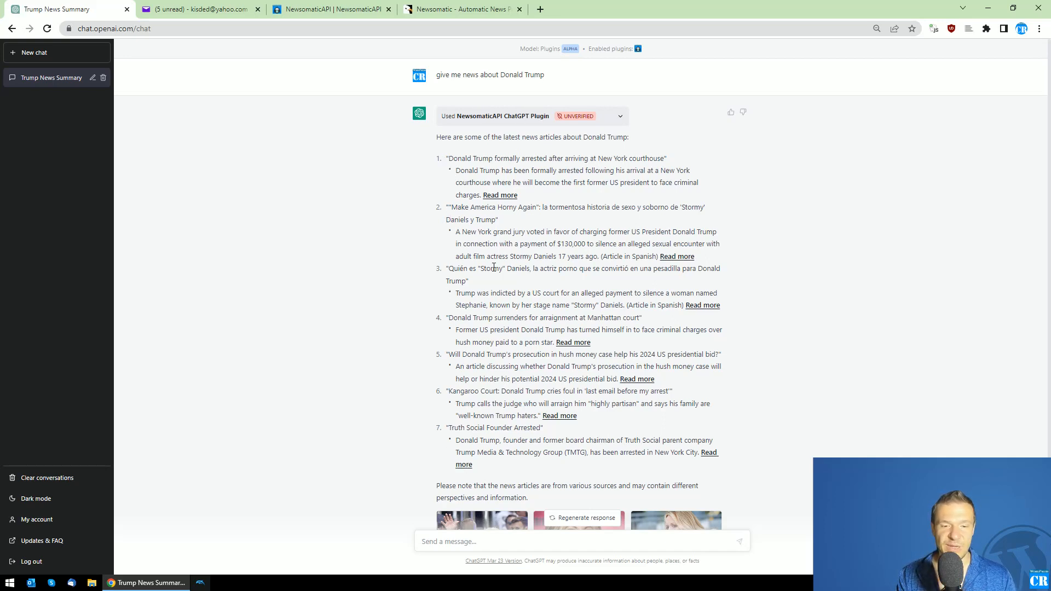
pyautogui.scroll(-3)
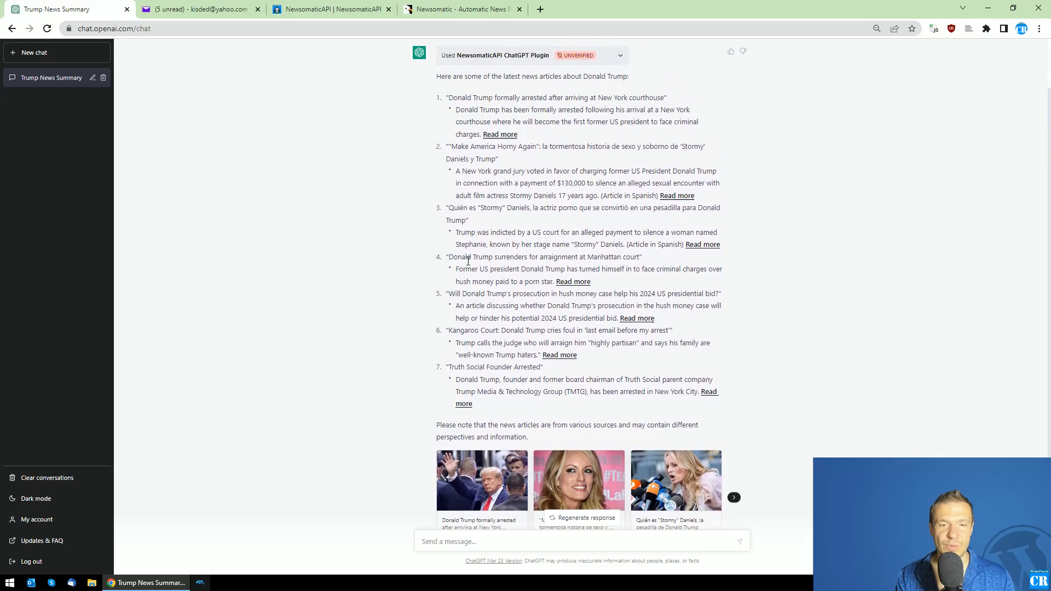
pyautogui.scroll(3)
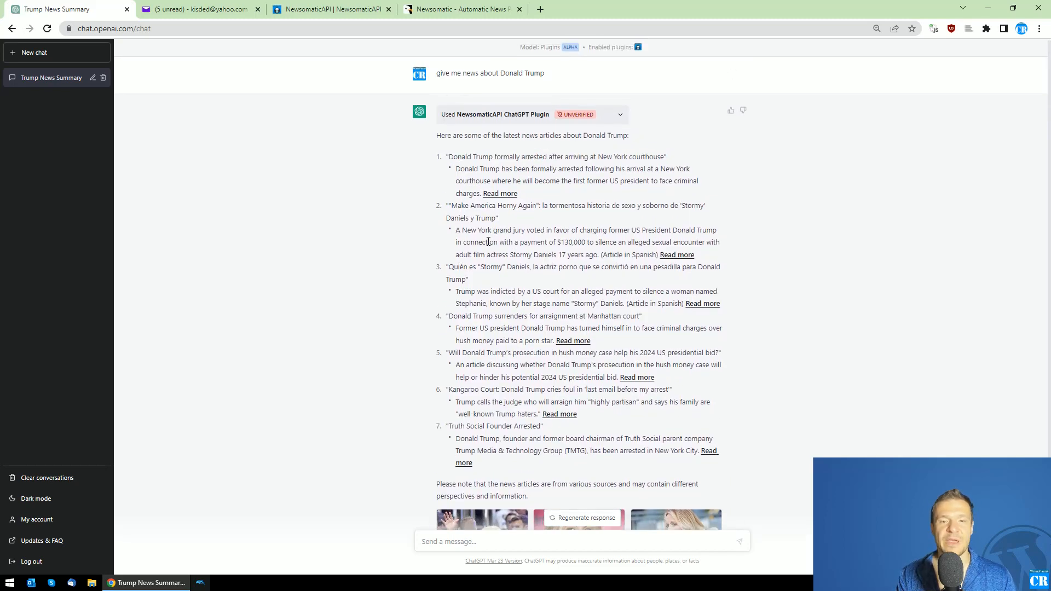
pyautogui.scroll(-3)
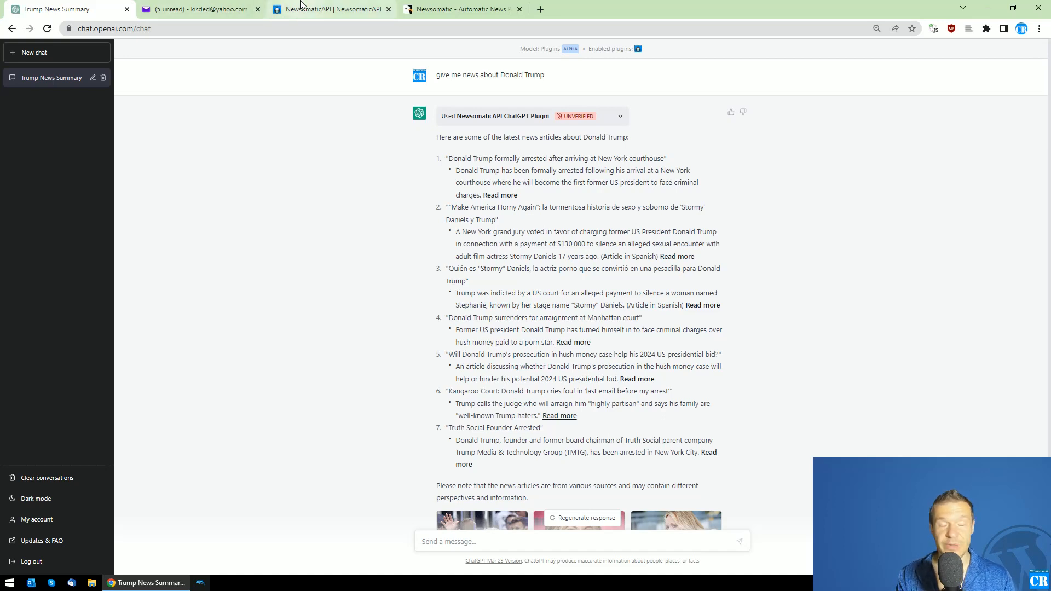
pyautogui.moveTo(301, 6)
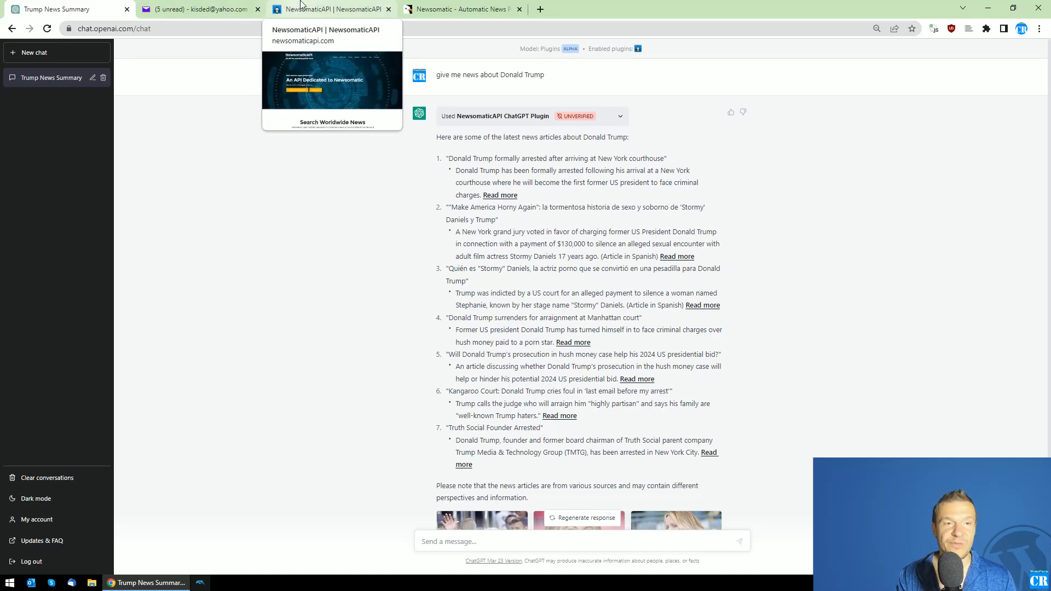
pyautogui.moveTo(244, 81)
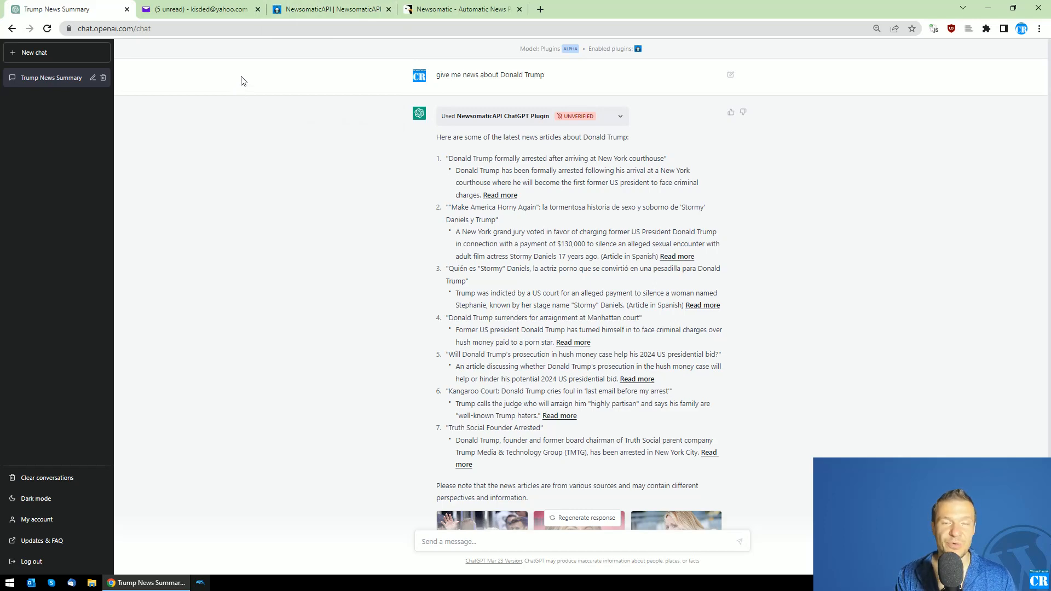
# View the NewsomaticAPI homepage, then the Newsomatic plugin's CodeCanyon page.
pyautogui.click(329, 10)
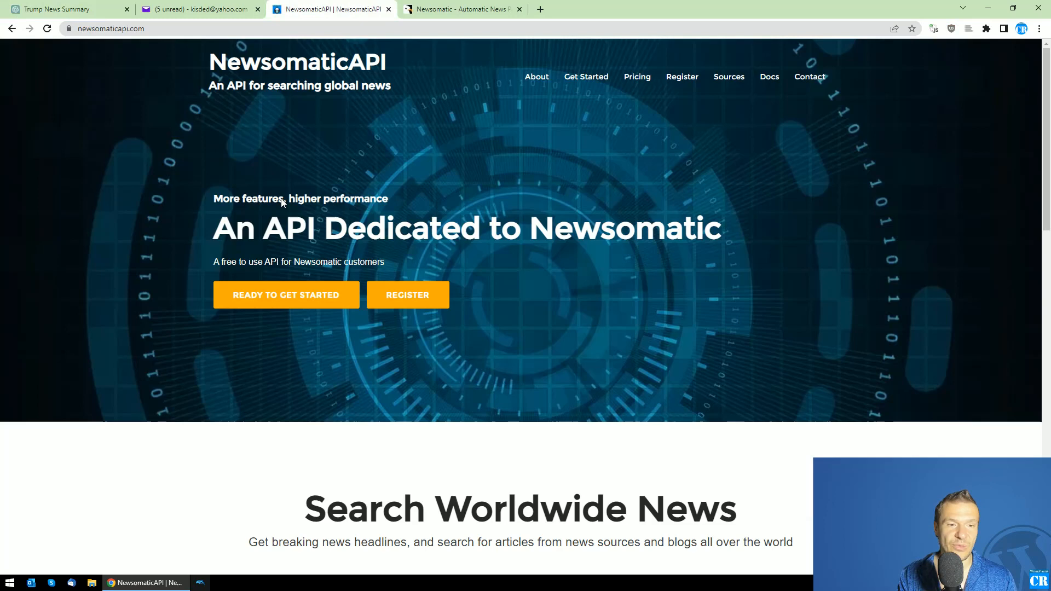
pyautogui.click(60, 9)
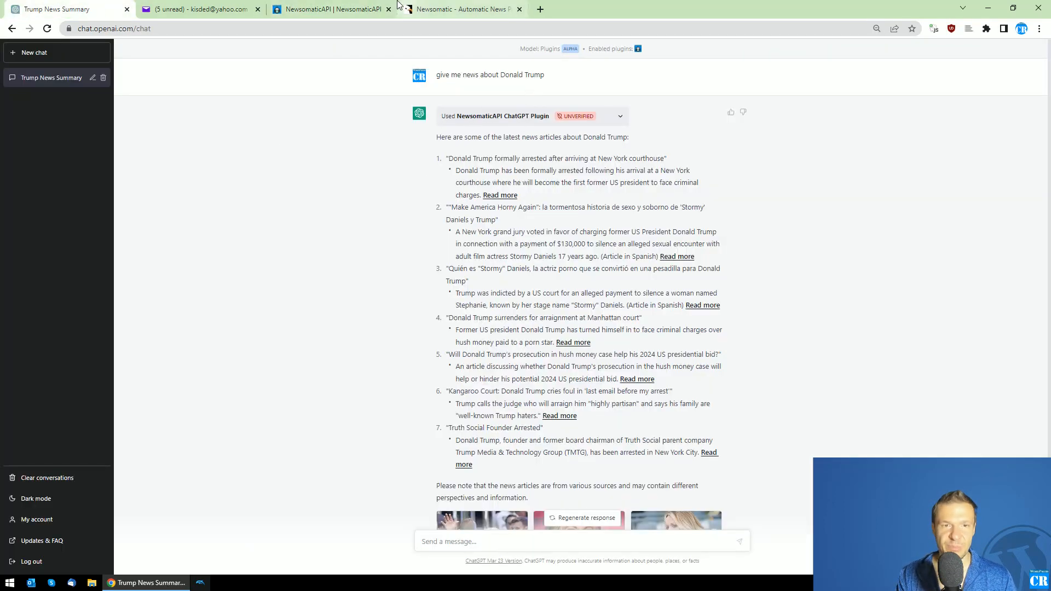
pyautogui.click(328, 10)
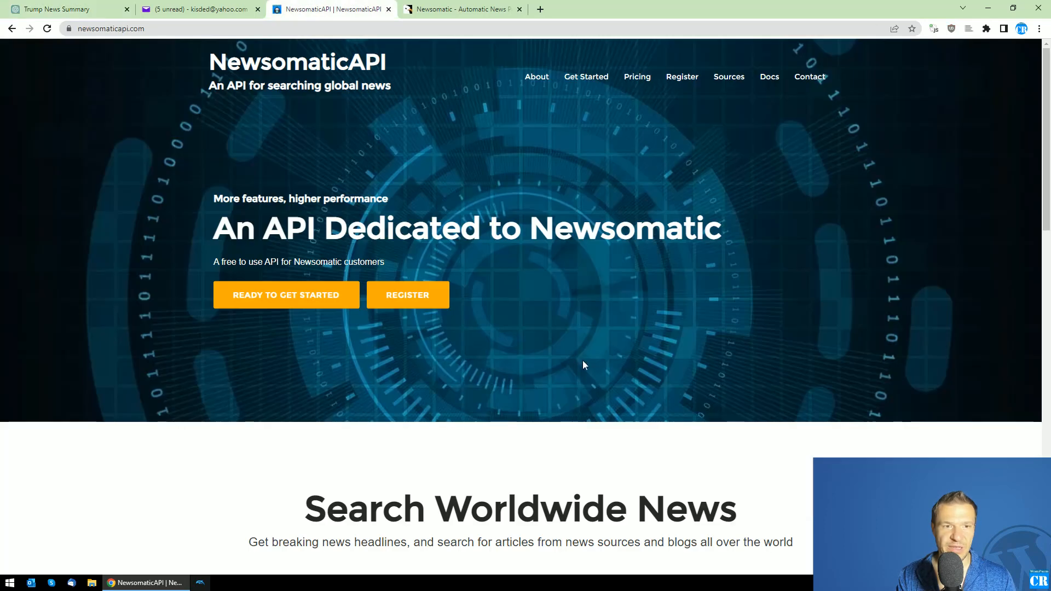
pyautogui.moveTo(188, 131)
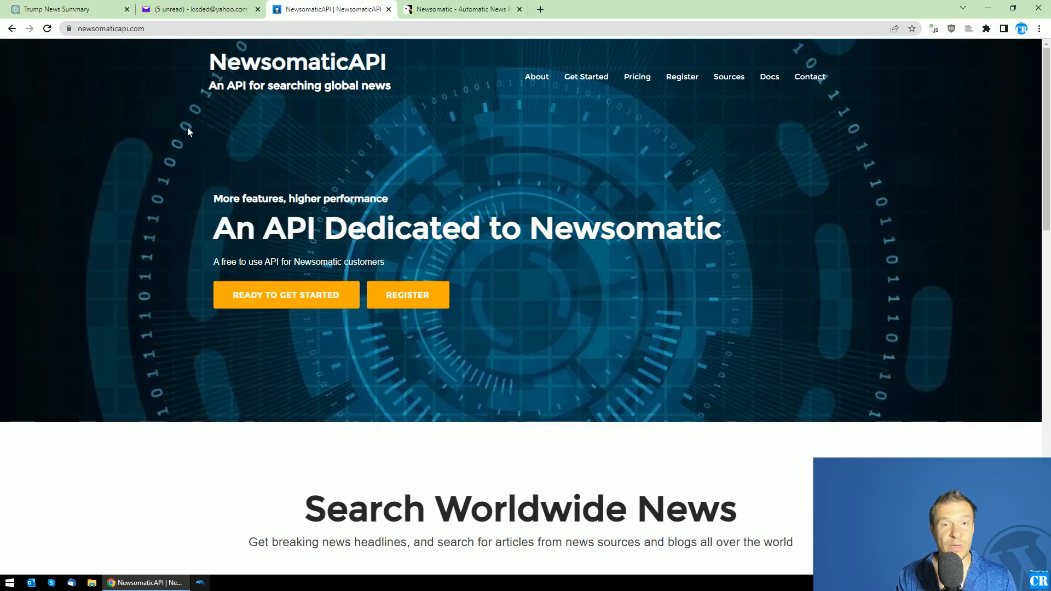
pyautogui.moveTo(217, 69)
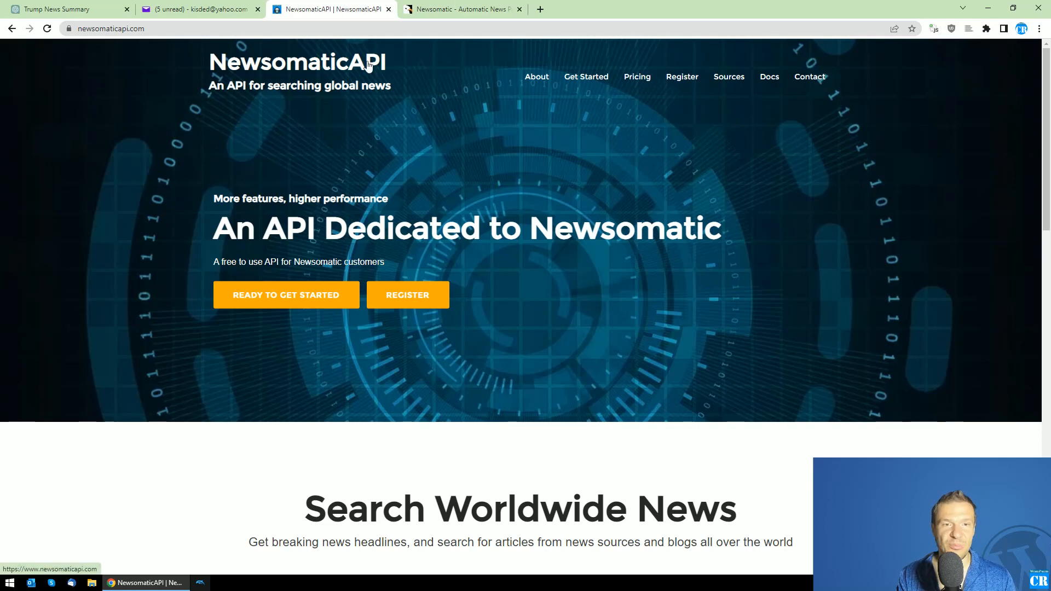
pyautogui.click(466, 10)
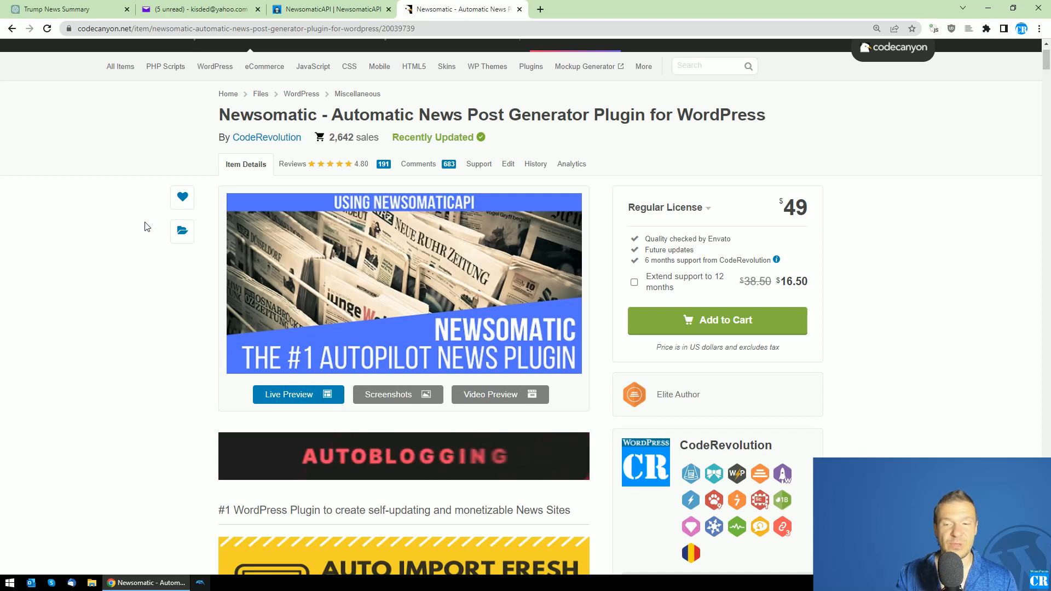
# Return to ChatGPT and scroll through the seven-article Donald Trump news answer.
pyautogui.click(54, 9)
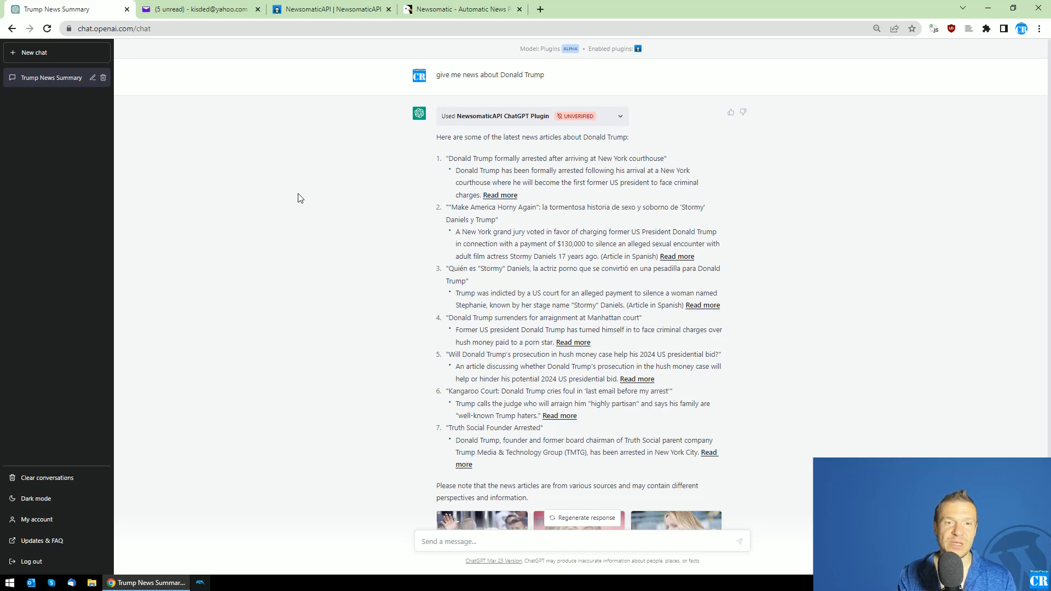
pyautogui.moveTo(278, 176)
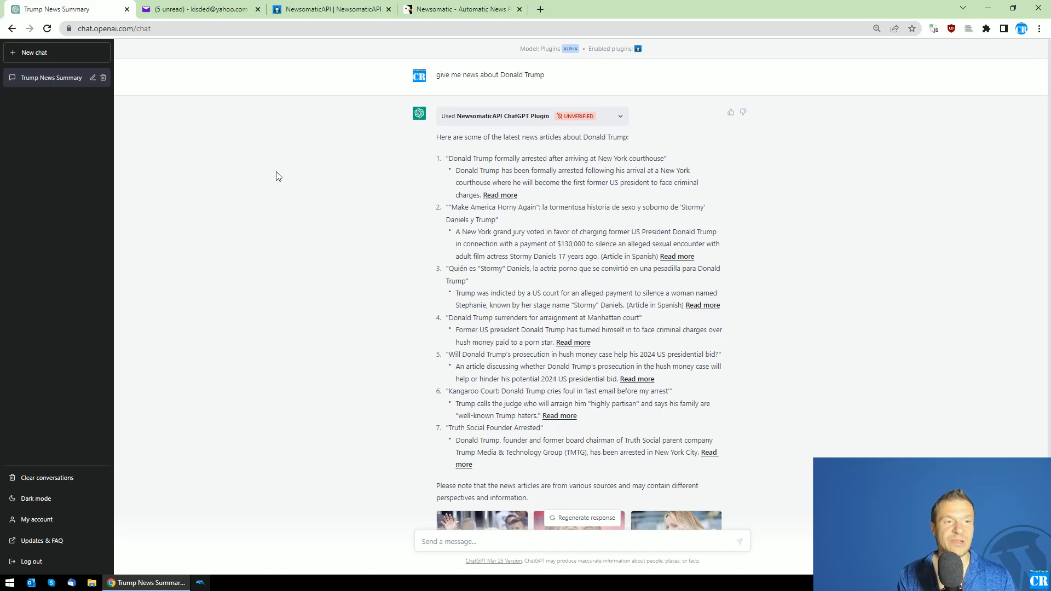
pyautogui.moveTo(304, 187)
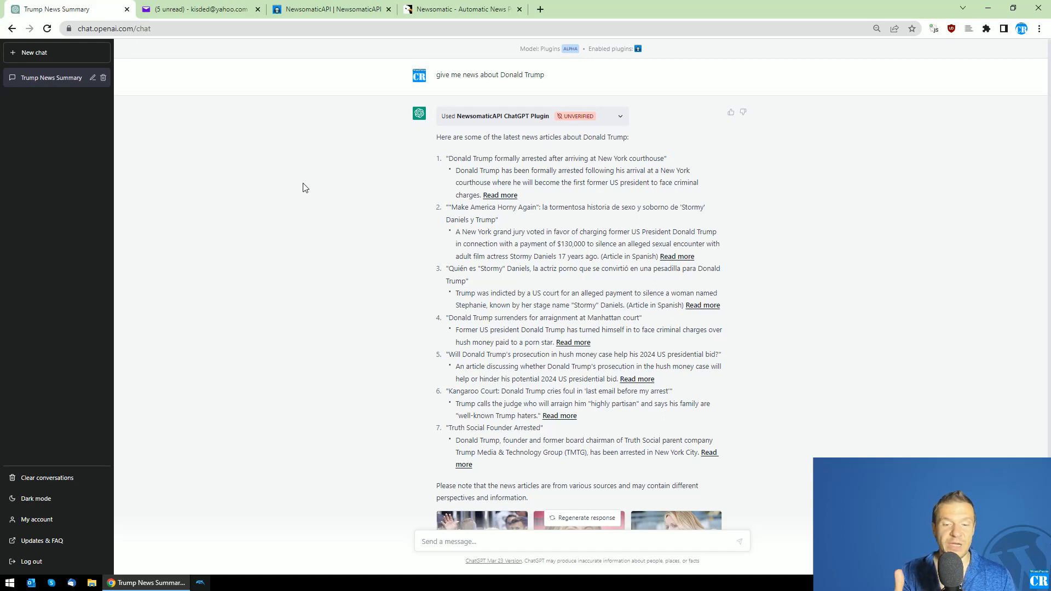
pyautogui.scroll(-3)
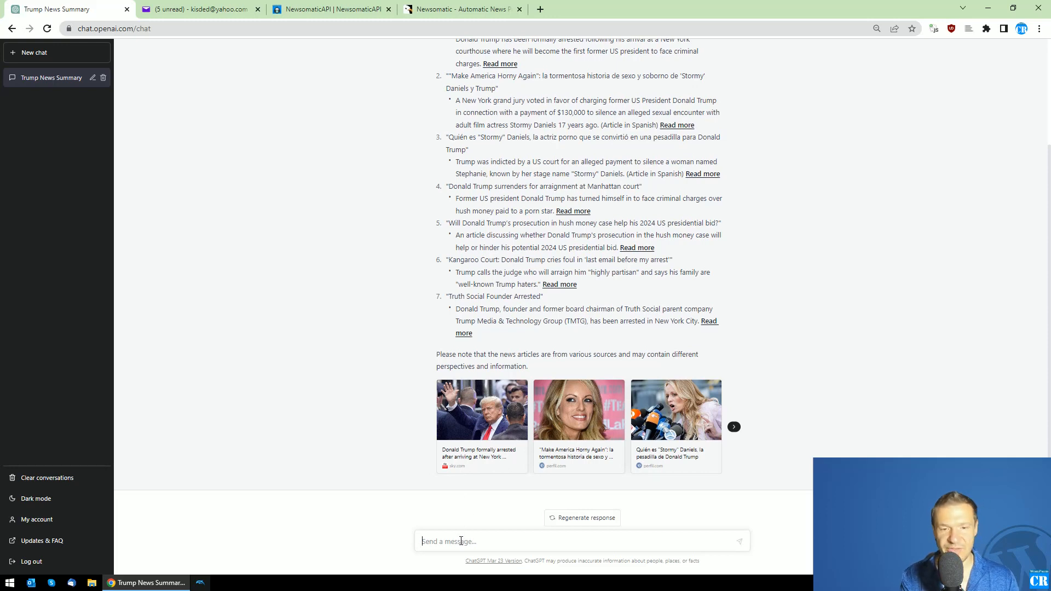
# Ask 'show me news about Romania' and review the four-article plugin answer.
pyautogui.write('give')
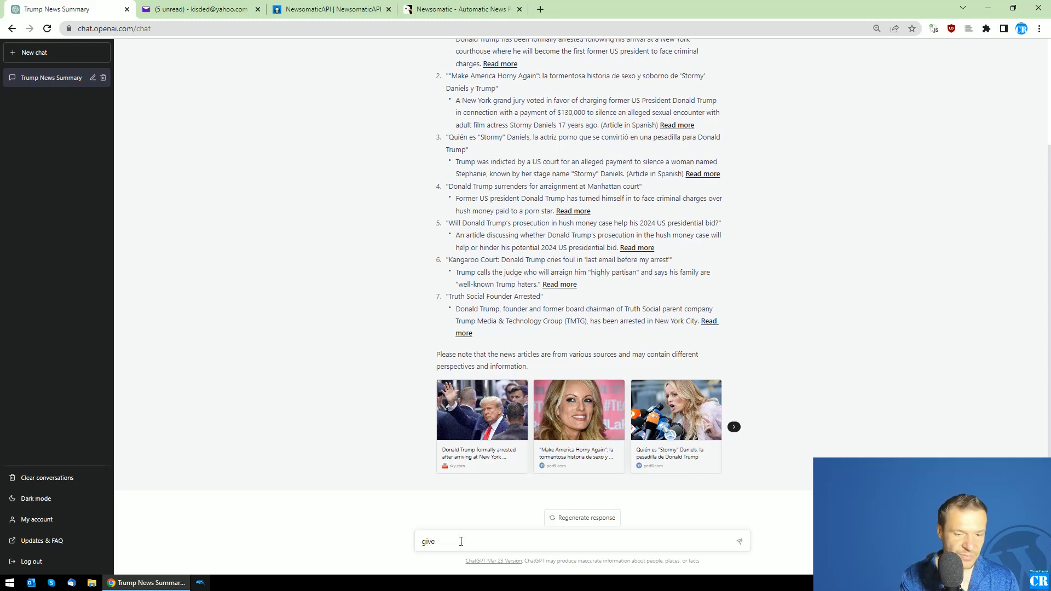
pyautogui.write('show me news about')
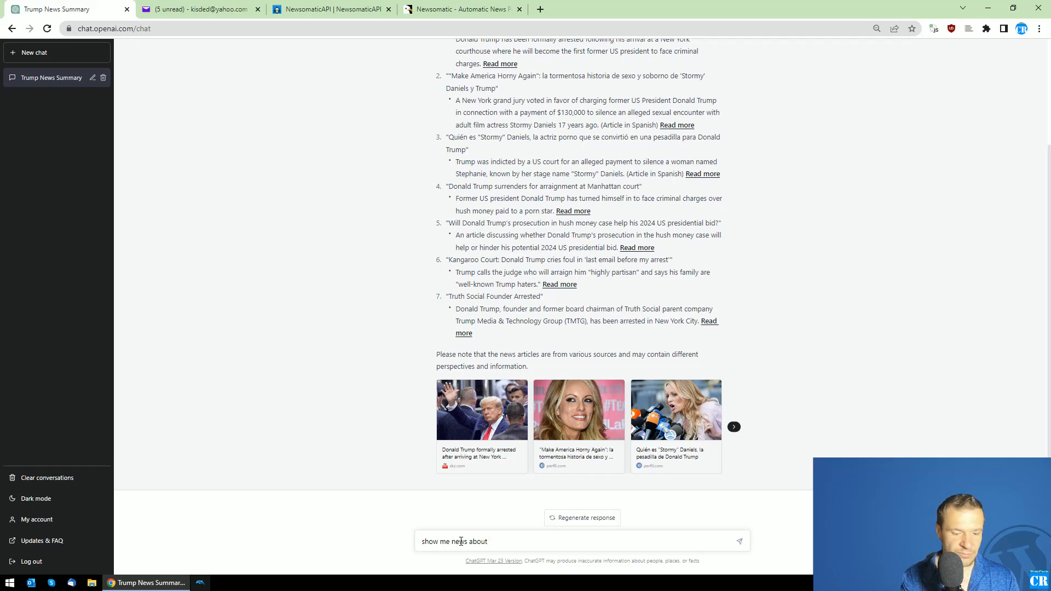
pyautogui.write('Romania')
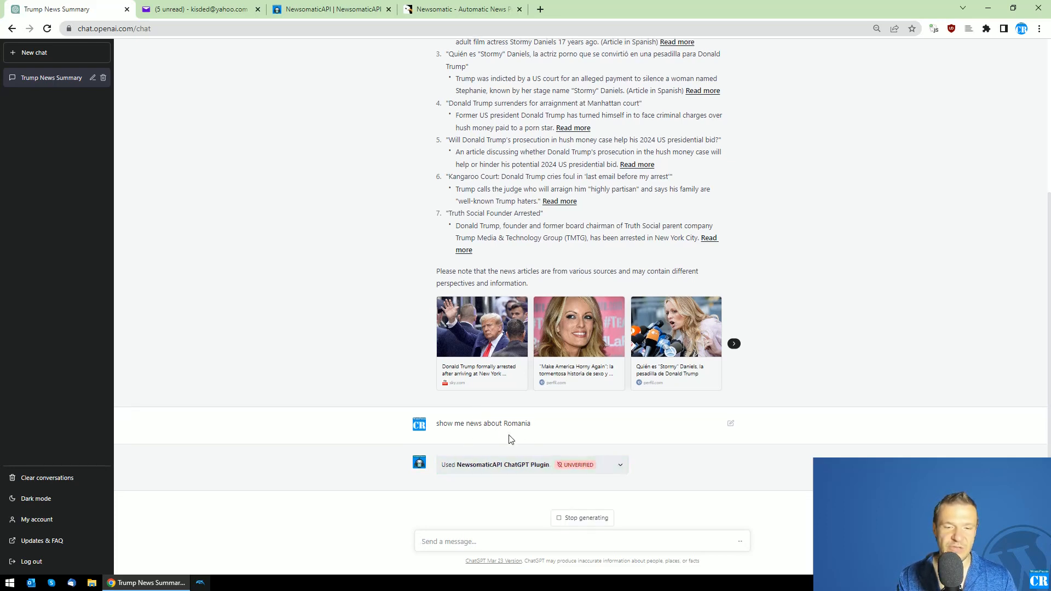
pyautogui.click(620, 464)
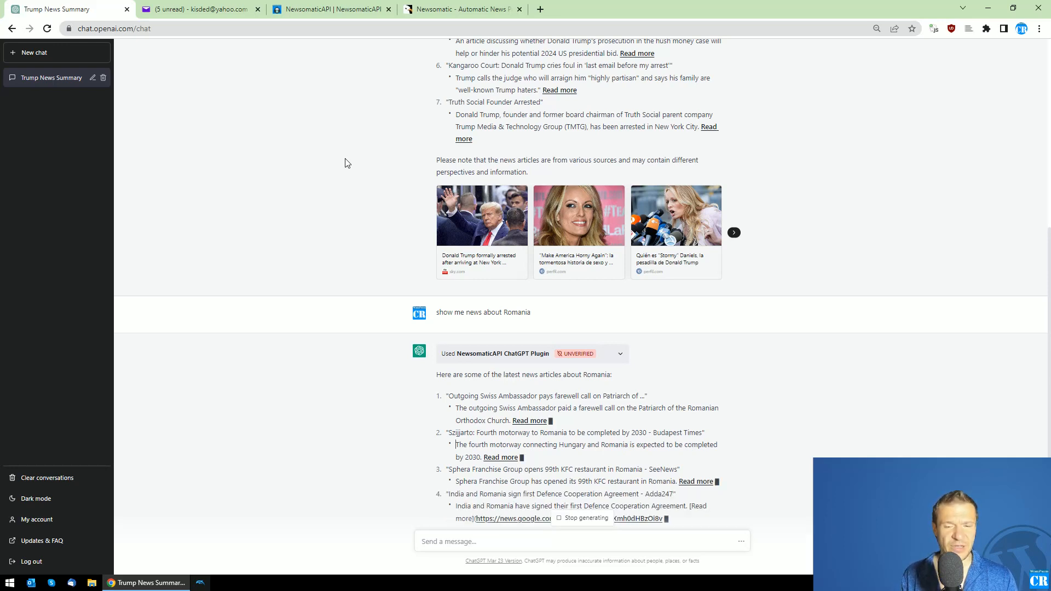
pyautogui.scroll(3)
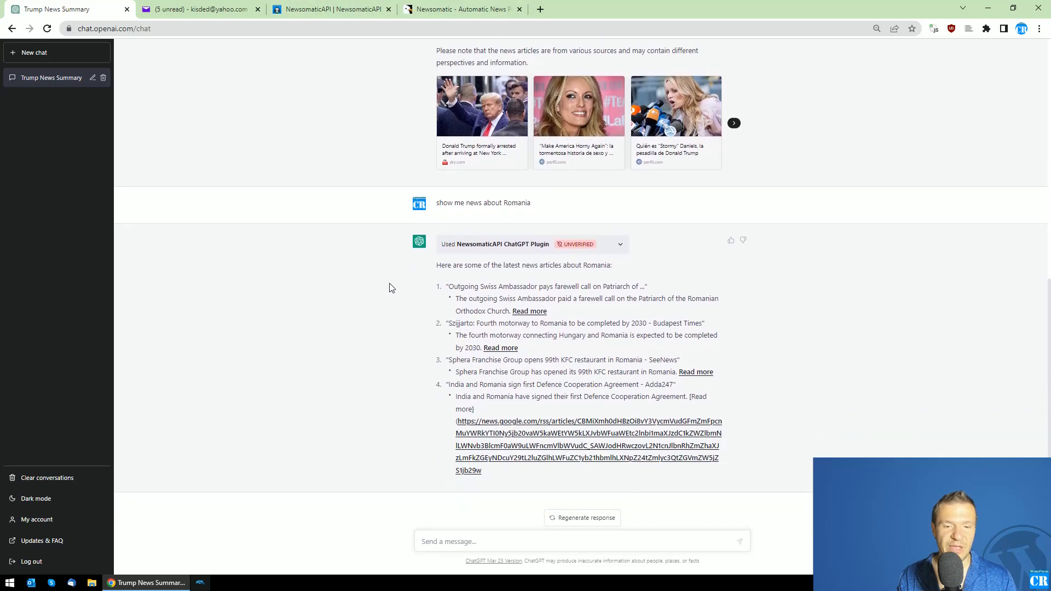
pyautogui.scroll(3)
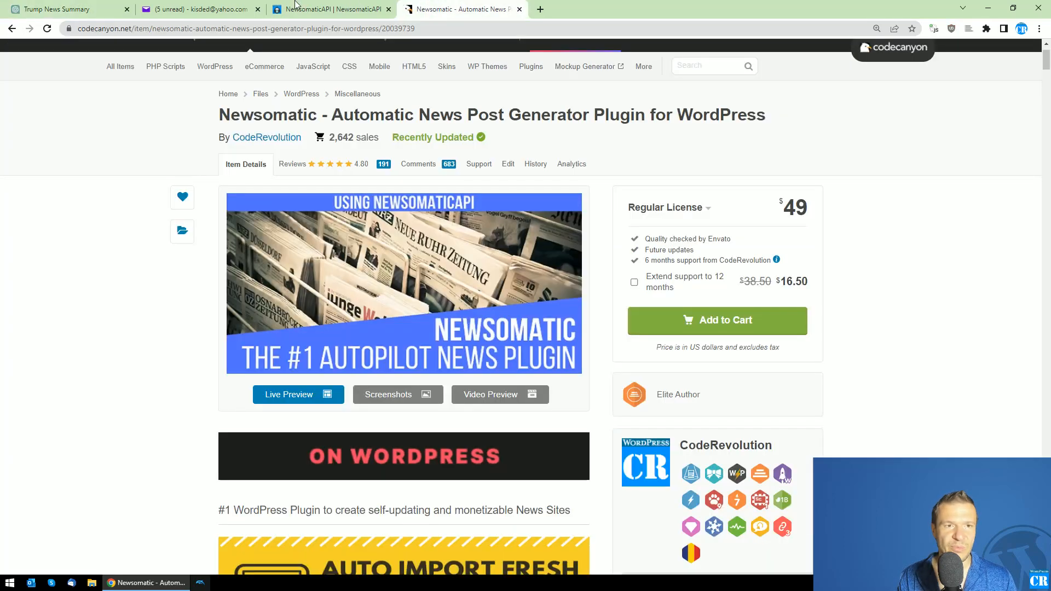
# Revisit the OpenAI plugin access email, then start a new empty ChatGPT chat.
pyautogui.click(192, 9)
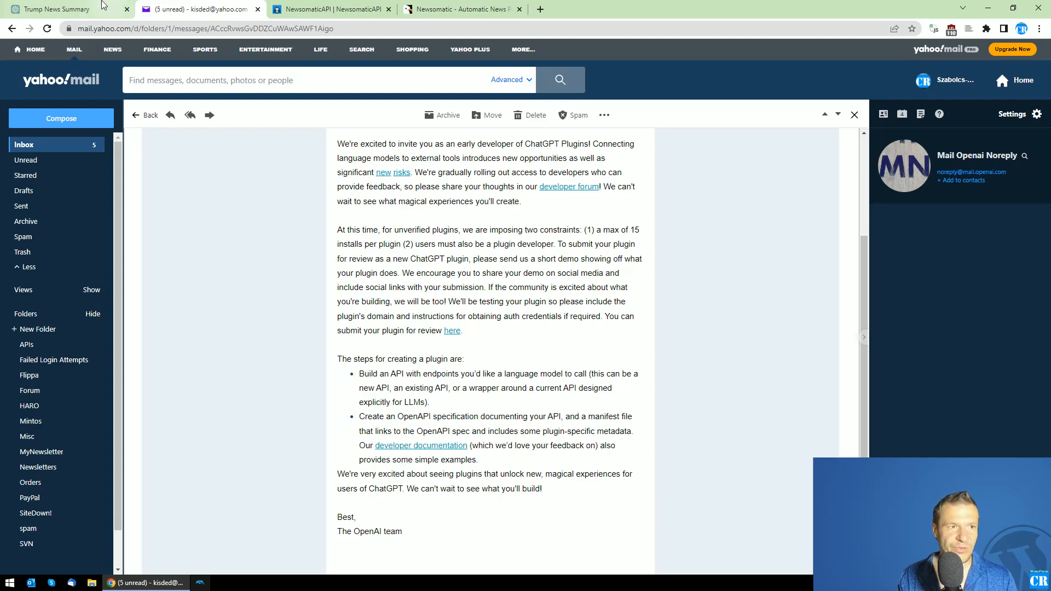
pyautogui.click(54, 8)
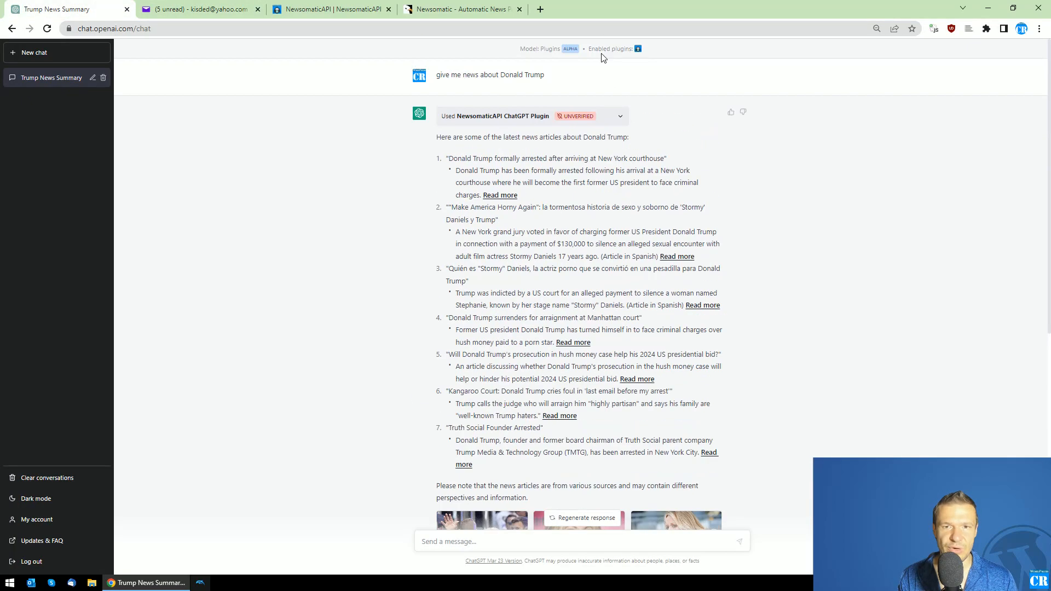
pyautogui.click(57, 53)
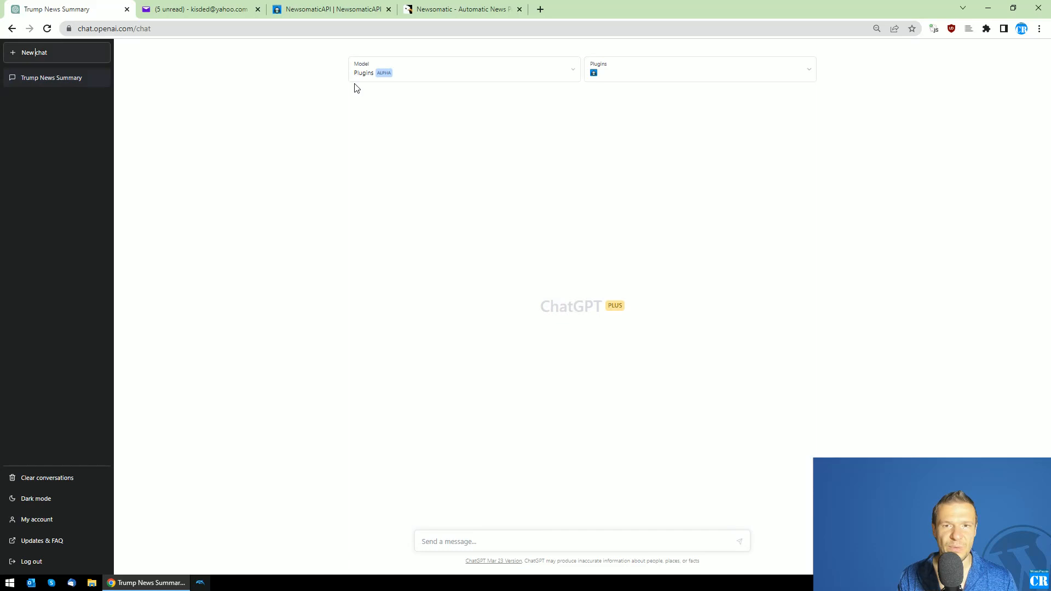
pyautogui.click(699, 69)
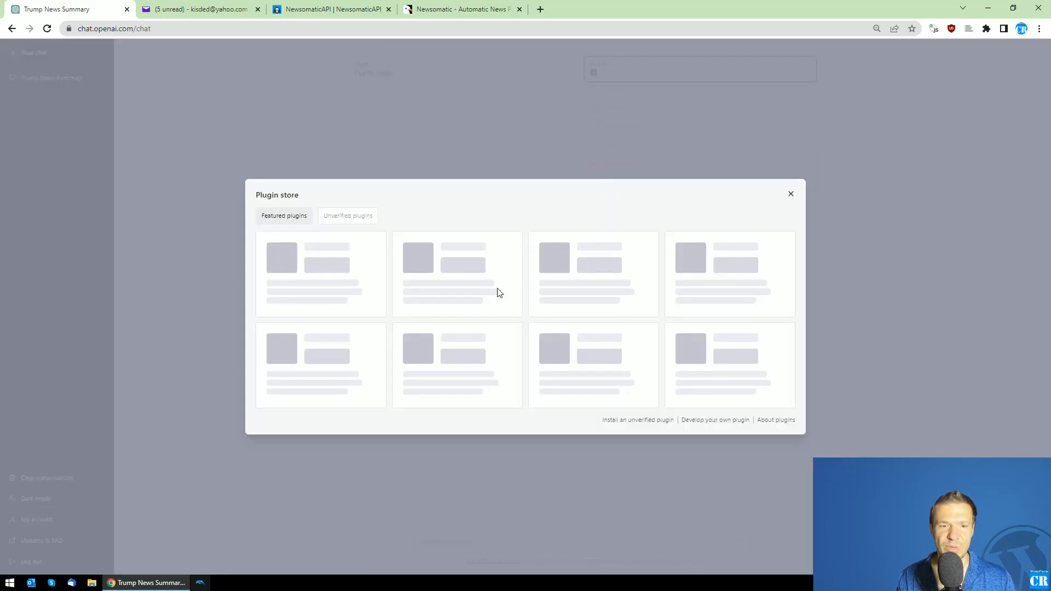
pyautogui.click(348, 216)
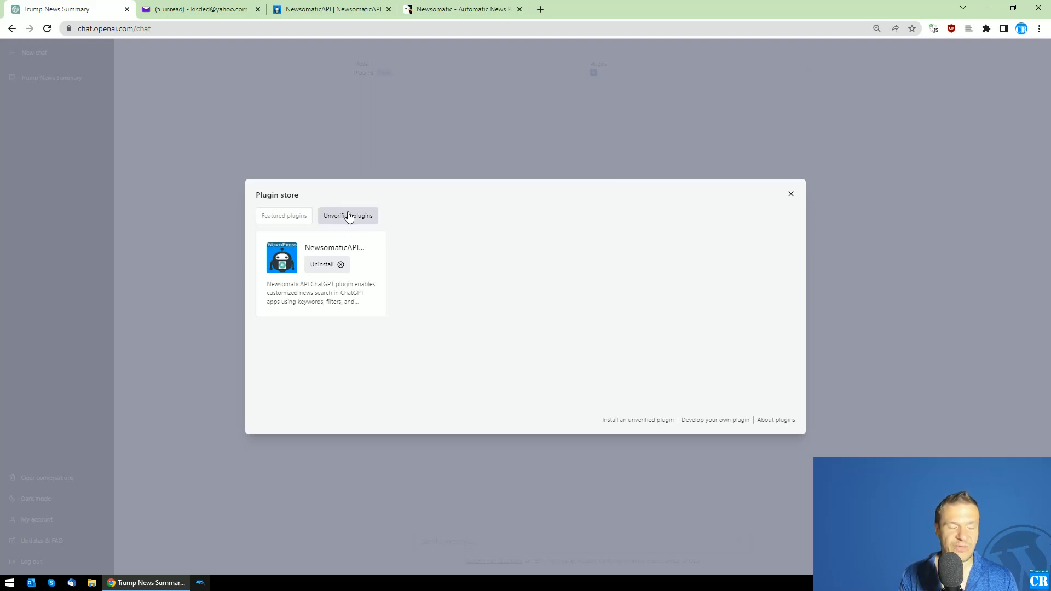
pyautogui.click(284, 215)
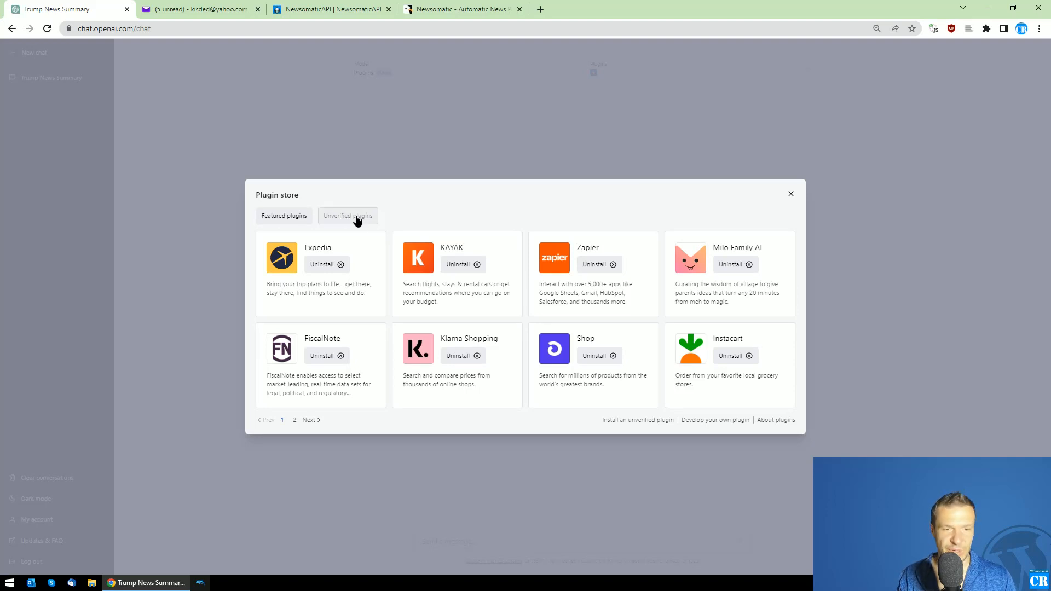
pyautogui.click(348, 216)
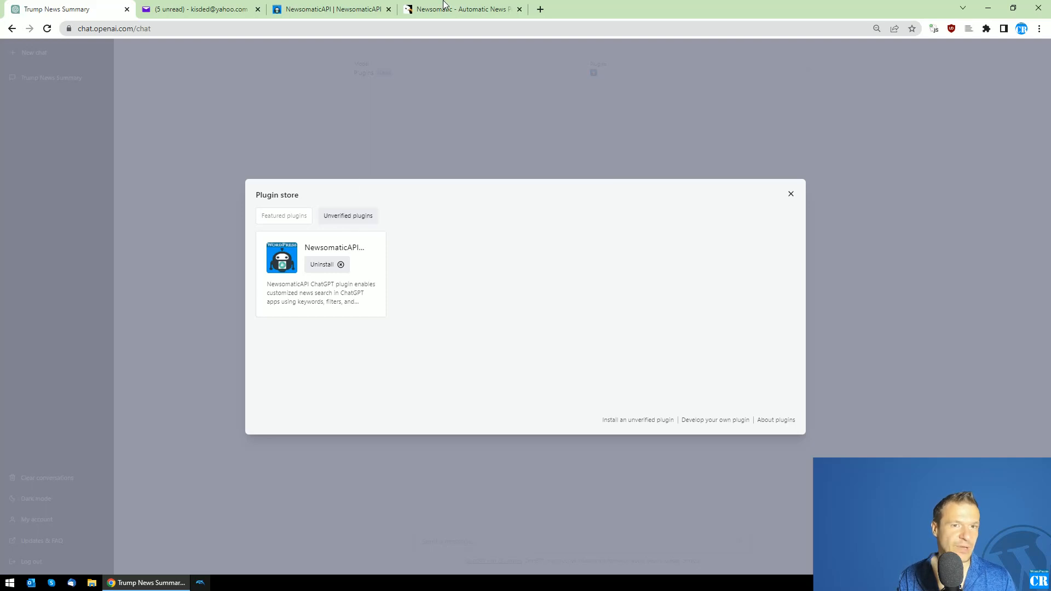
pyautogui.moveTo(461, 9)
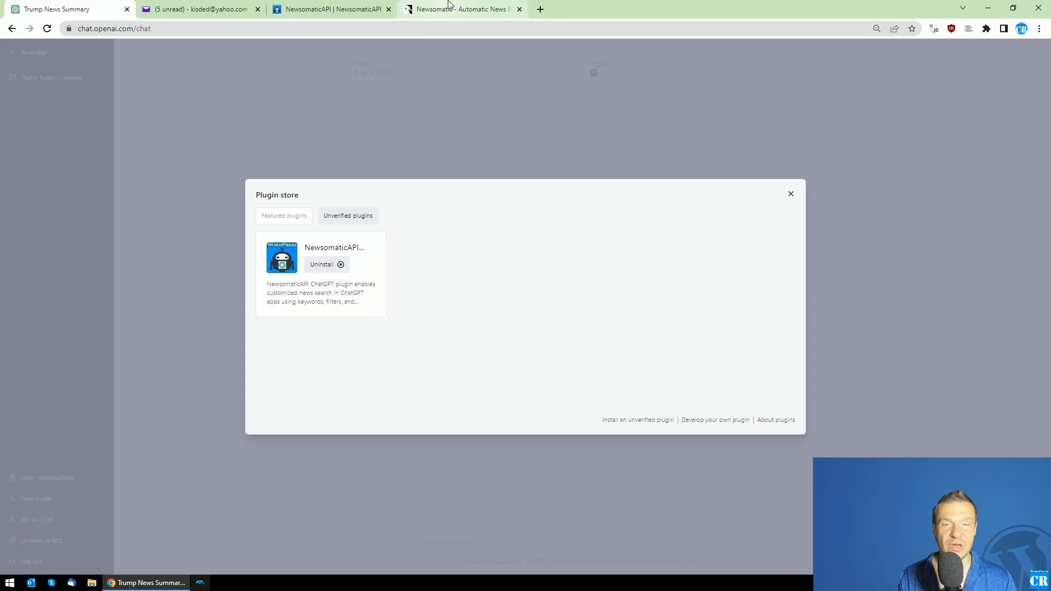
pyautogui.click(460, 9)
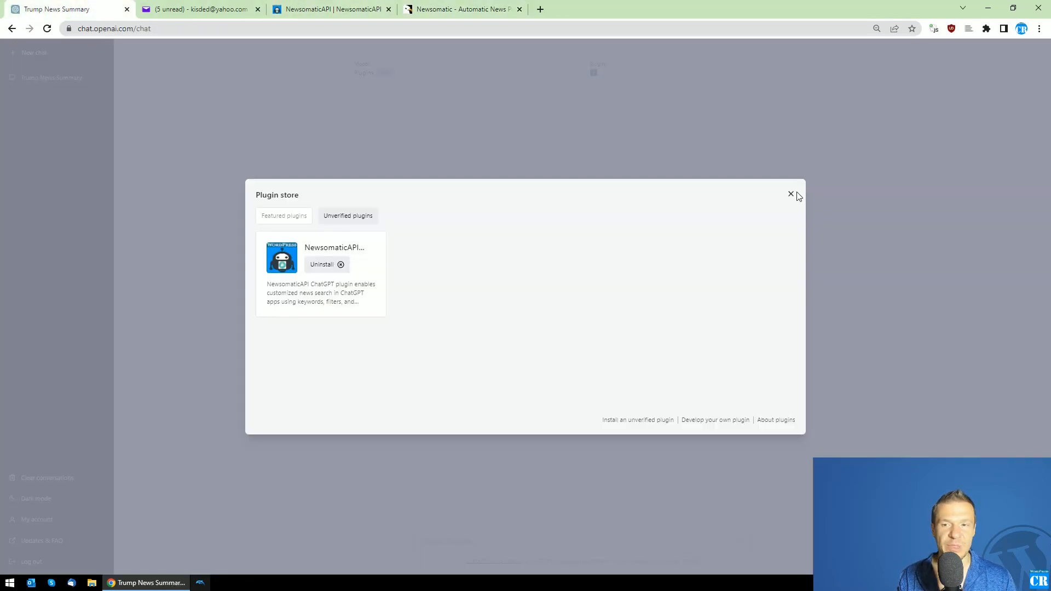
pyautogui.click(790, 195)
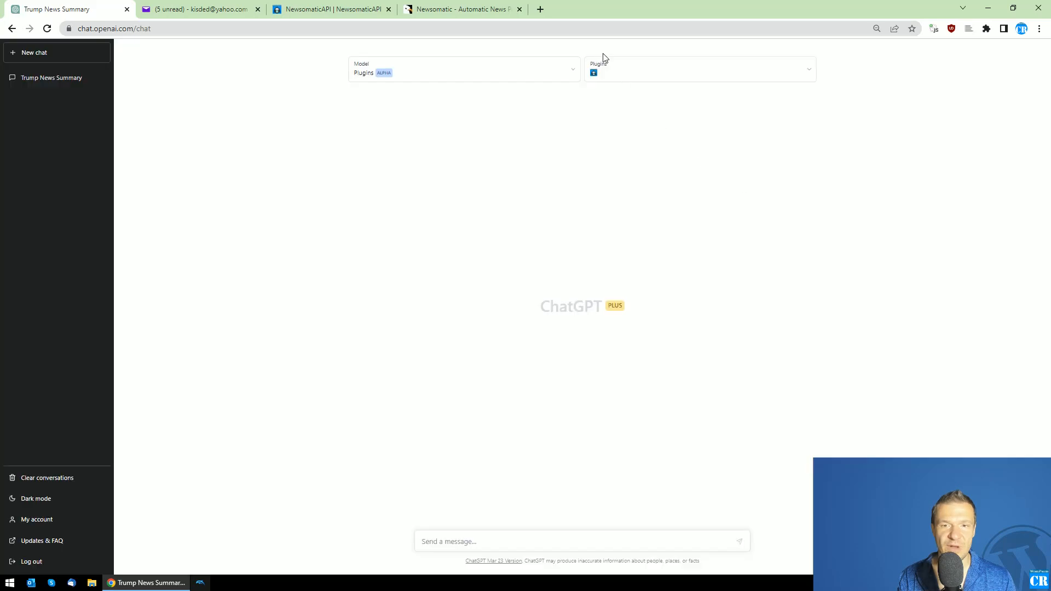
pyautogui.moveTo(164, 404)
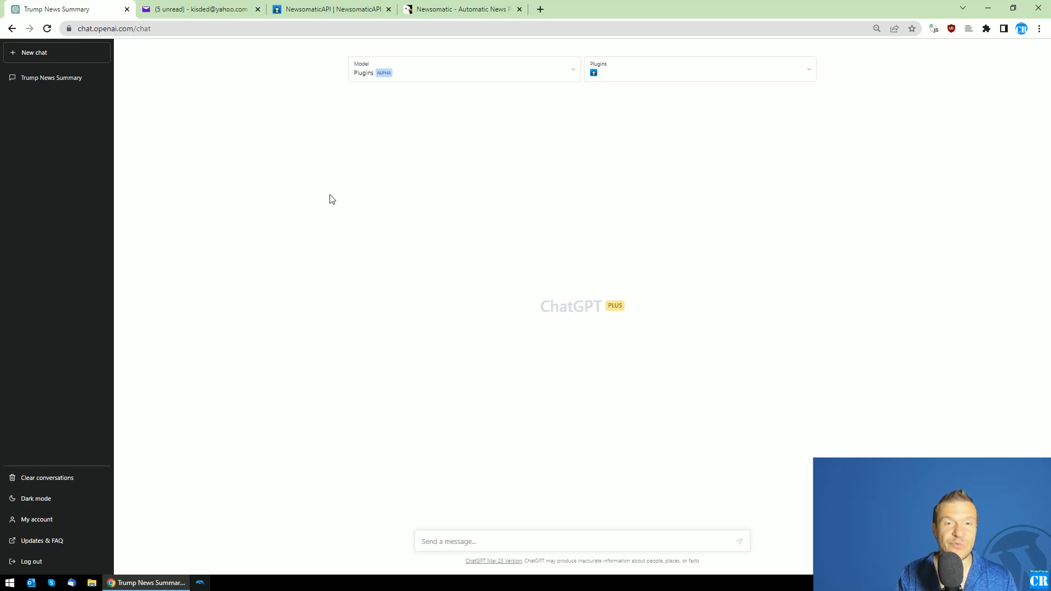
pyautogui.moveTo(314, 5)
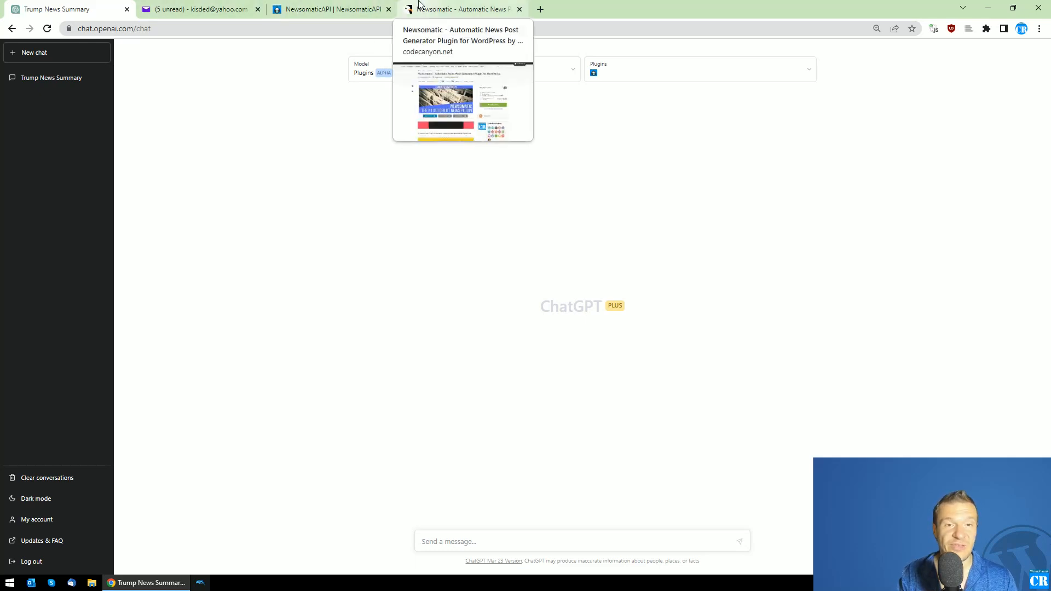
pyautogui.moveTo(168, 140)
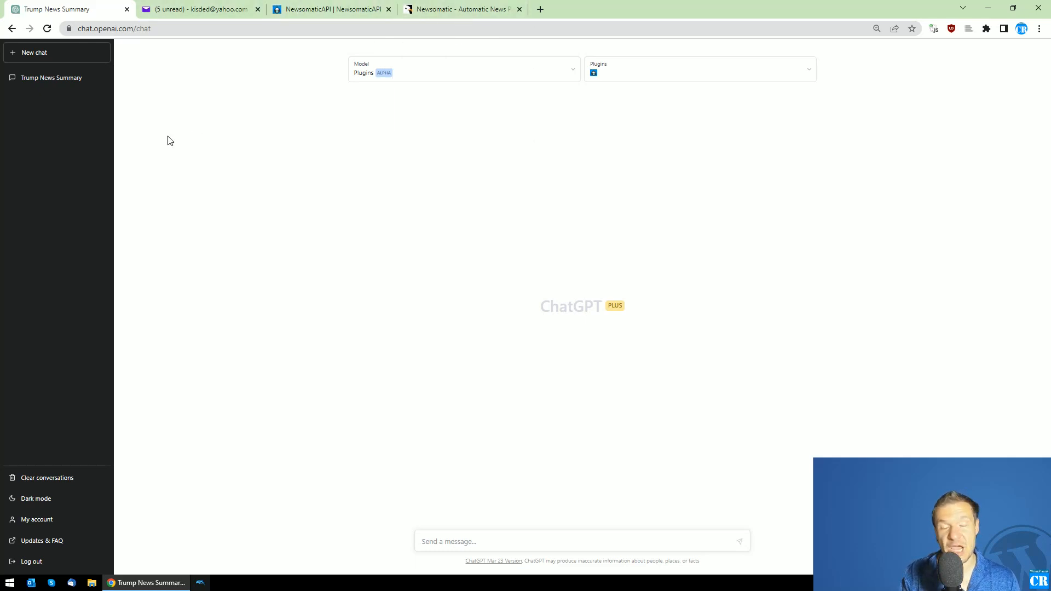
pyautogui.moveTo(211, 168)
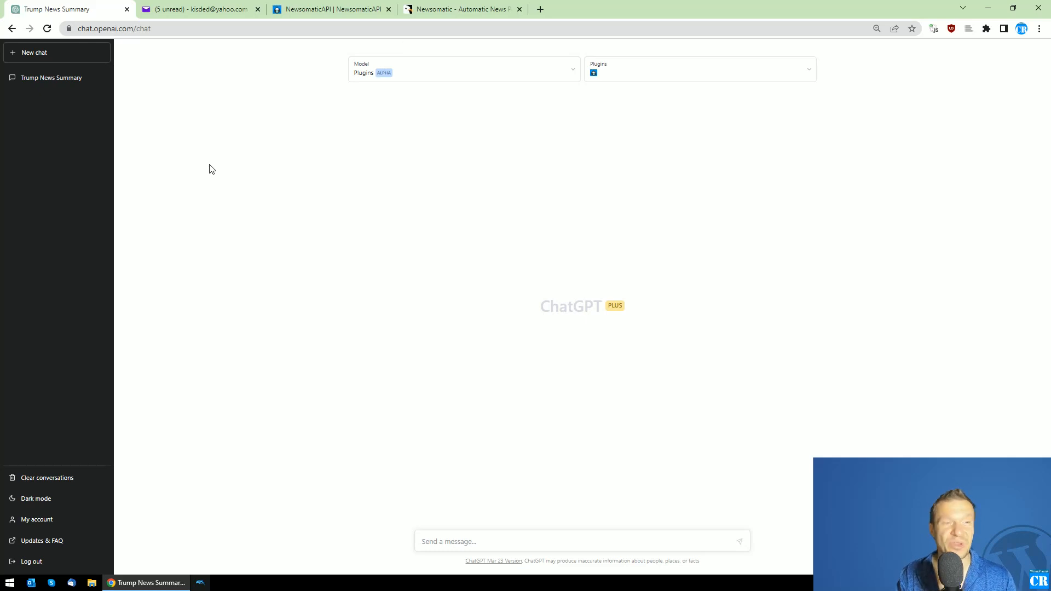